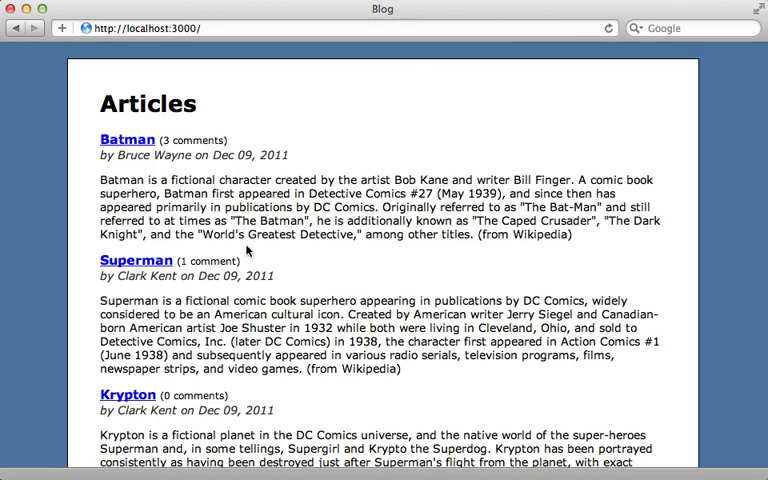
{"action": "mouse_move", "coordinate": [152, 148]}
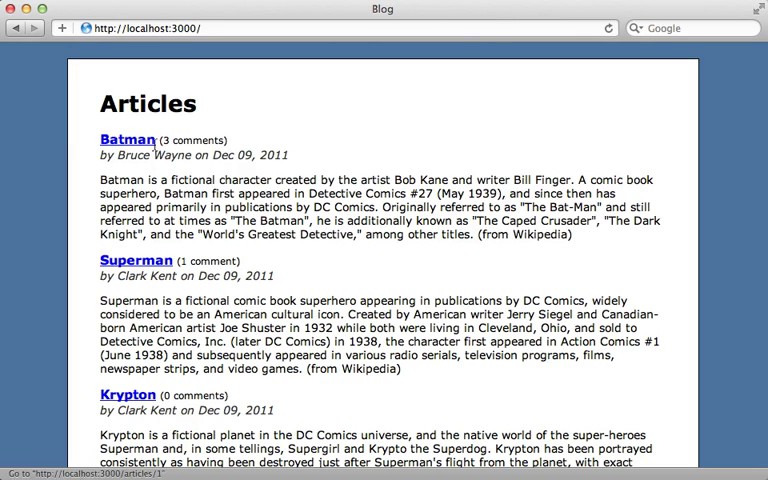
{"action": "mouse_move", "coordinate": [232, 140]}
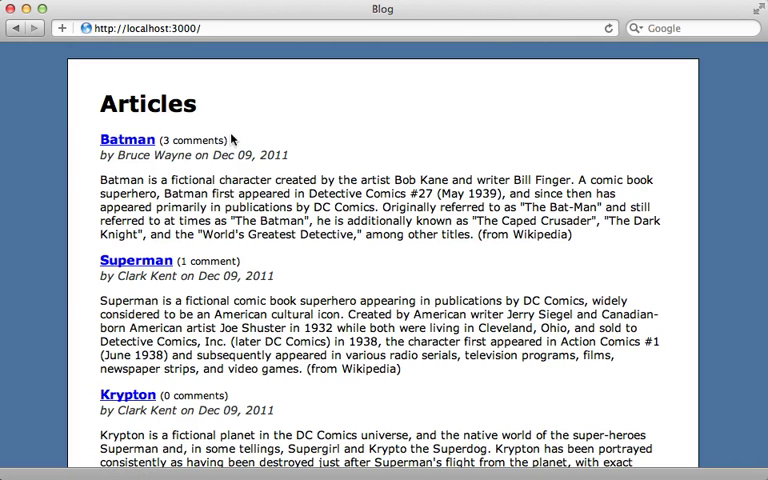
{"action": "mouse_move", "coordinate": [288, 186]}
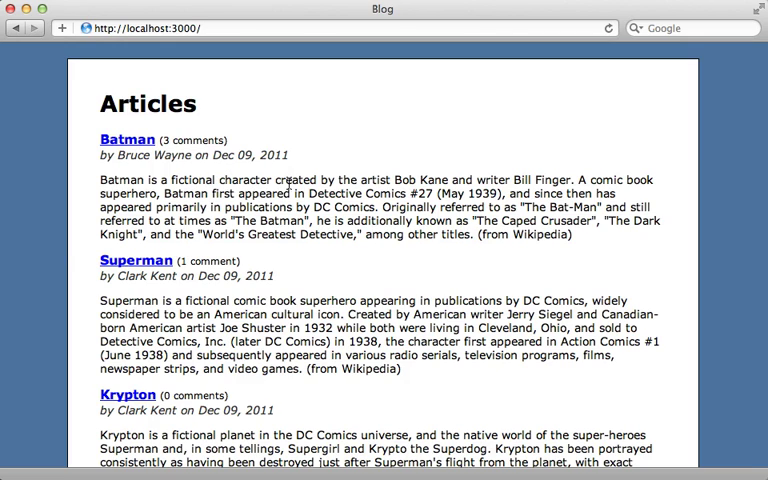
{"action": "mouse_move", "coordinate": [252, 258]}
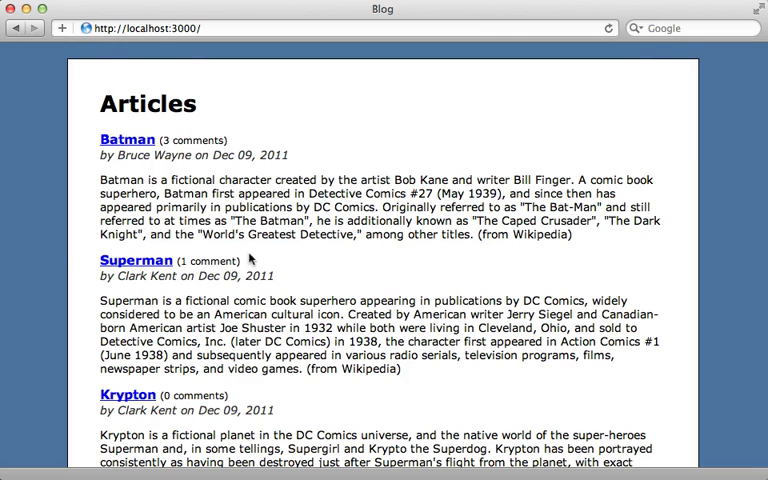
{"action": "mouse_move", "coordinate": [252, 250]}
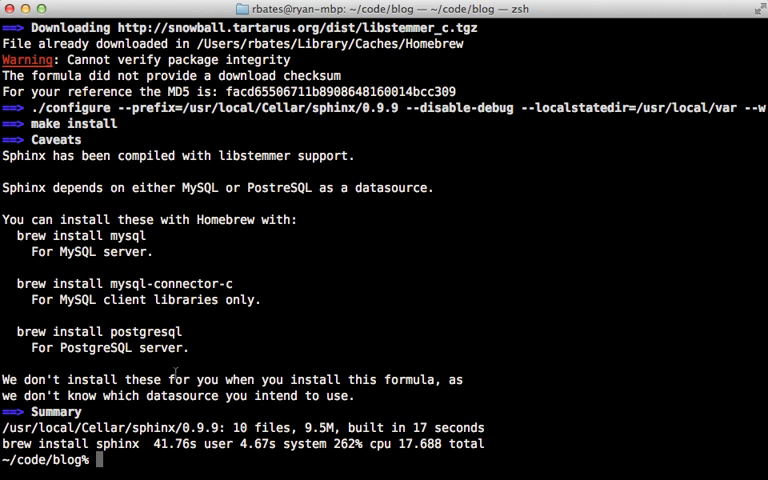
{"action": "mouse_move", "coordinate": [214, 352]}
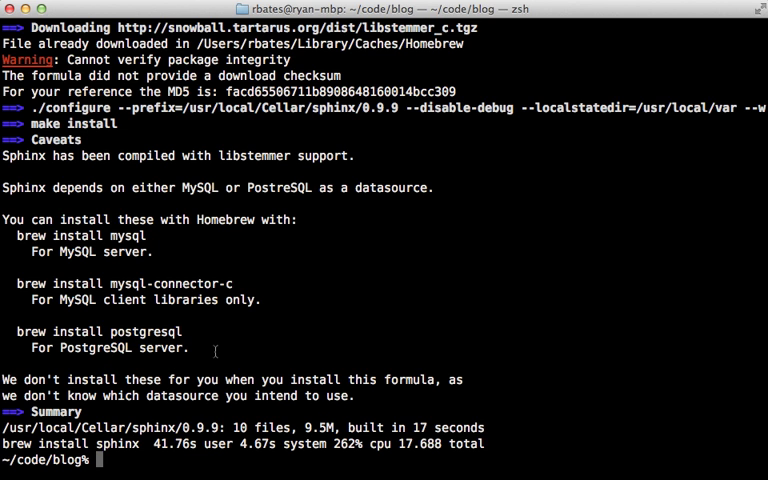
Start a rails new command in Terminal while Sphinx installs.
{"action": "type", "text": "rails"}
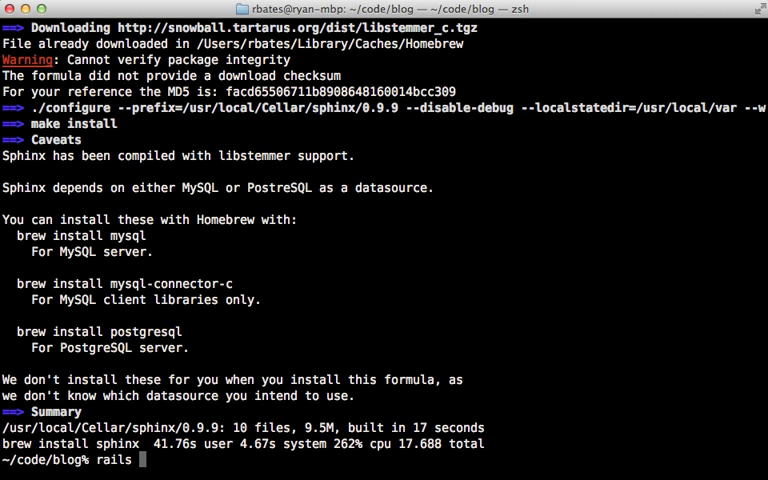
{"action": "type", "text": "new foo -"}
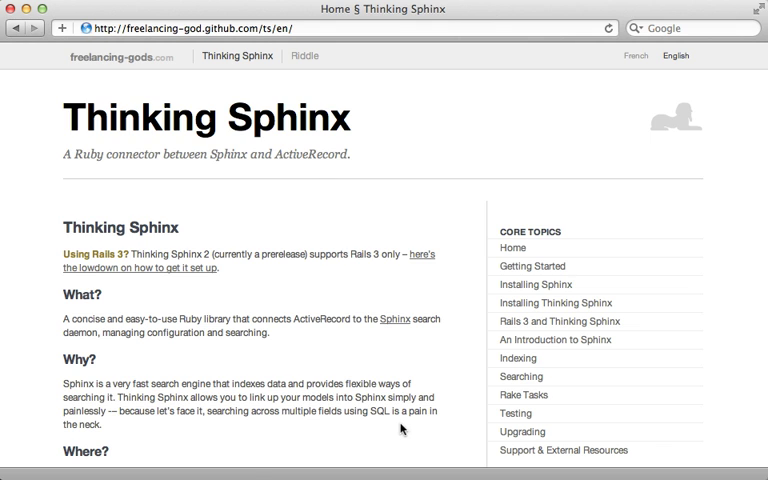
{"action": "mouse_move", "coordinate": [516, 376]}
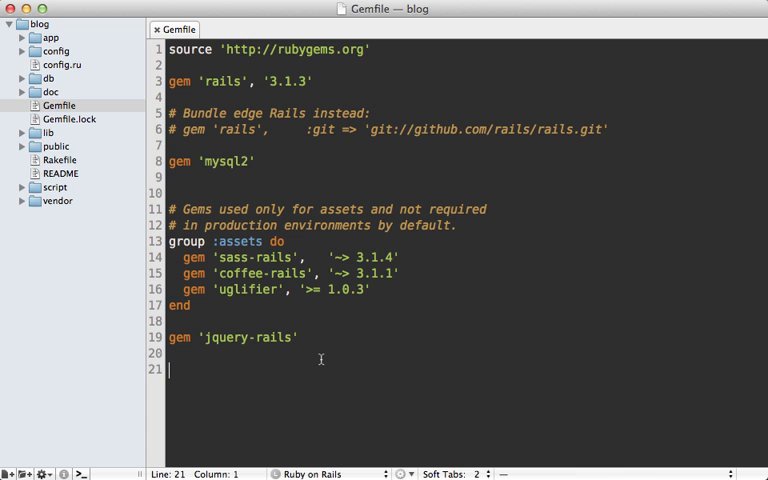
Add gem 'thinking-sphinx' to the Gemfile below jquery-rails.
{"action": "type", "text": "gem"}
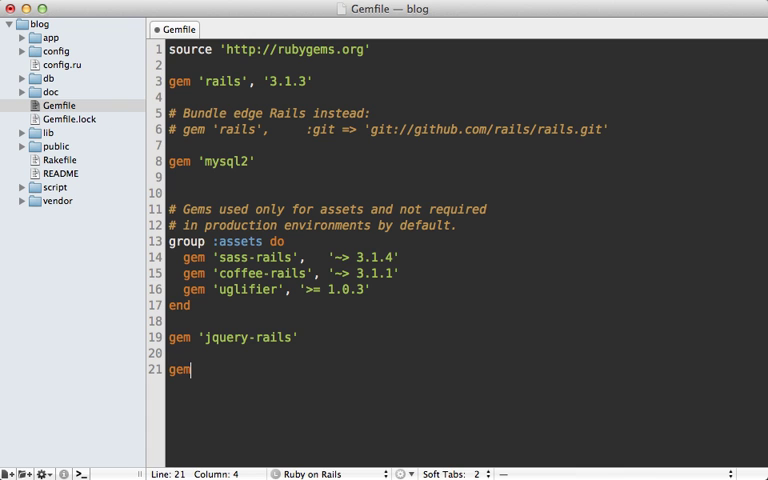
{"action": "type", "text": "'thinking-sp"}
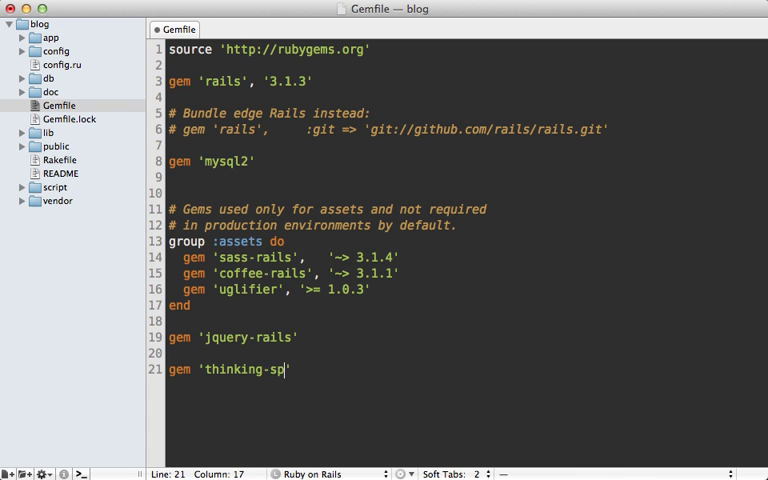
{"action": "type", "text": "hinx'"}
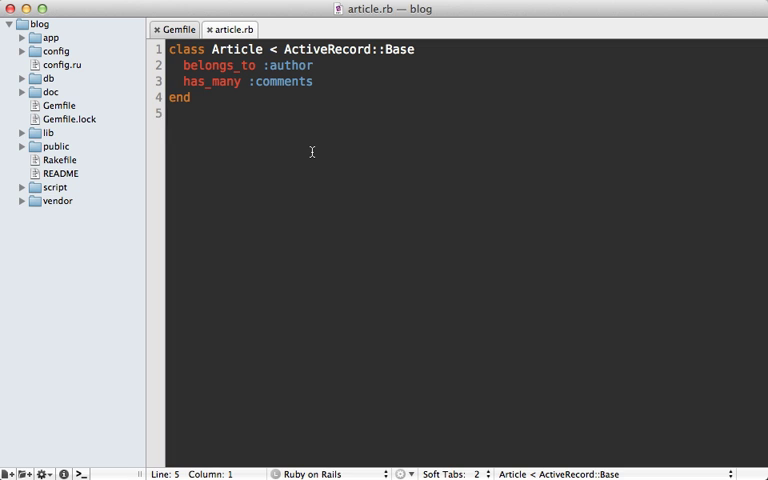
Add a define_index do block to Article that indexes content.
{"action": "double_click", "coordinate": [238, 48]}
{"action": "type", "text": "define"}
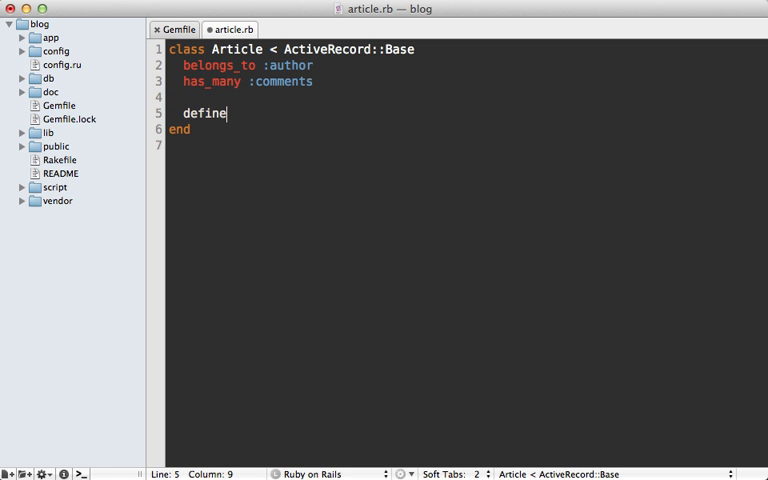
{"action": "type", "text": "_index"}
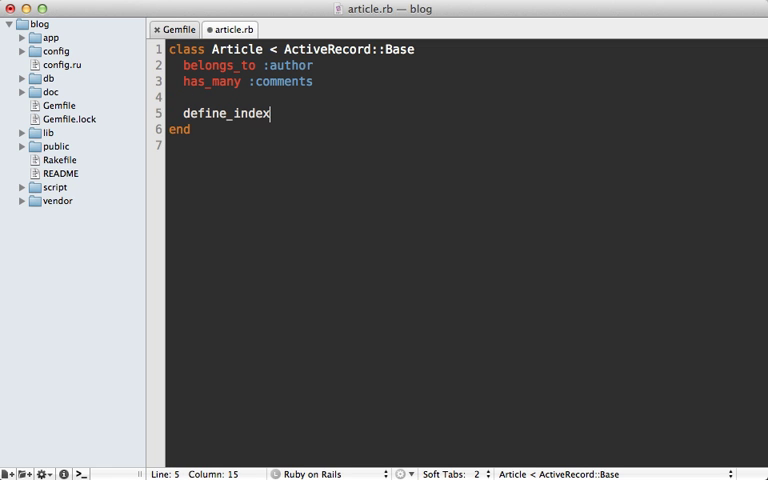
{"action": "type", "text": "do"}
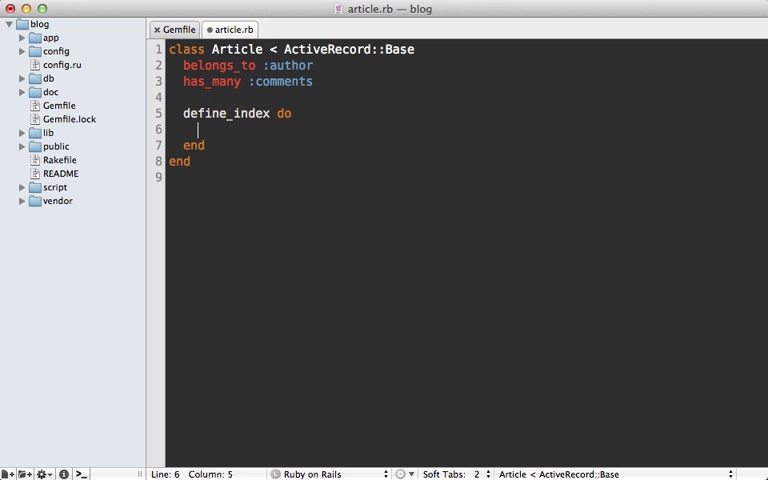
{"action": "type", "text": "indexes"}
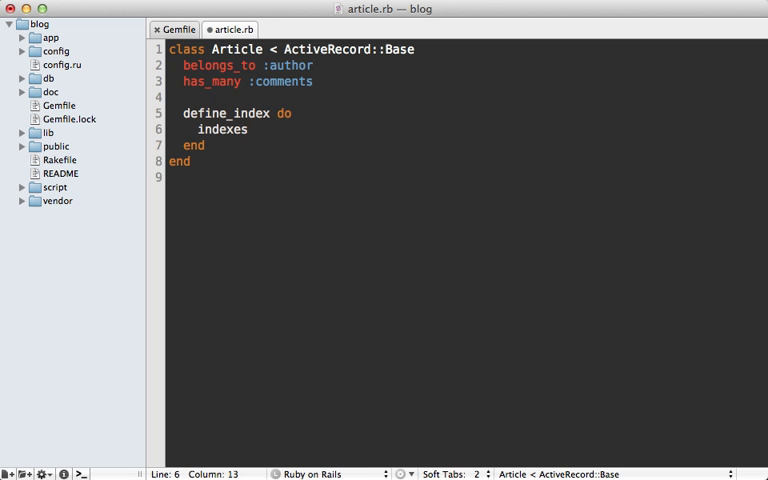
{"action": "type", "text": "content"}
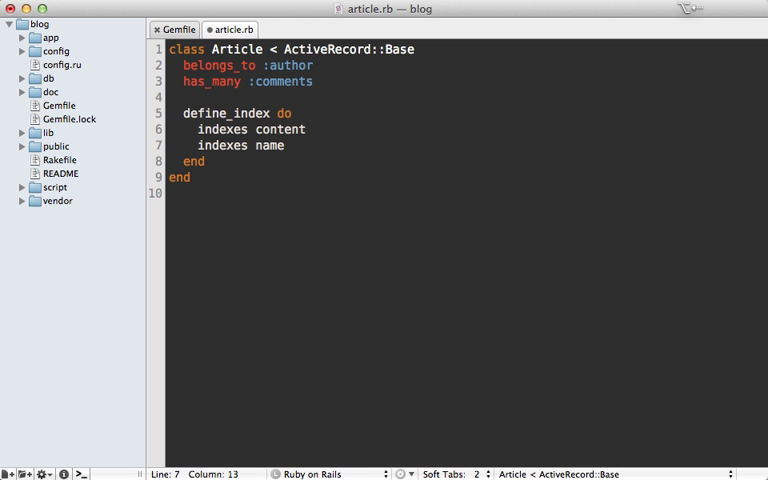
Index :name in the block with sortable: true.
{"action": "type", "text": ":"}
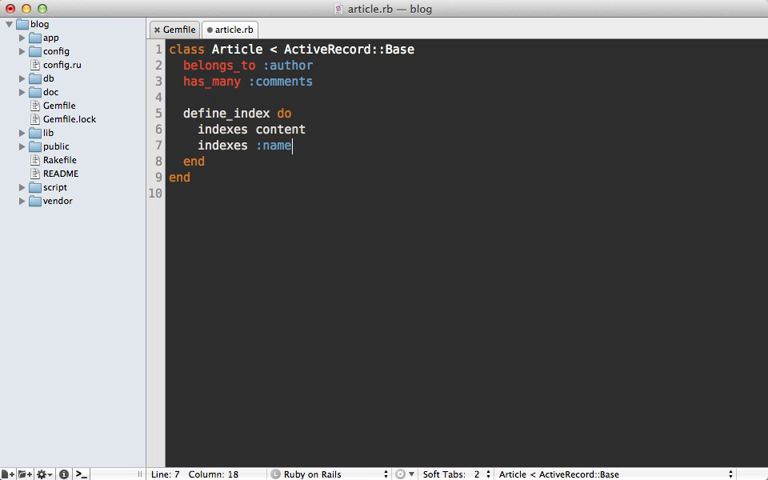
{"action": "double_click", "coordinate": [282, 128]}
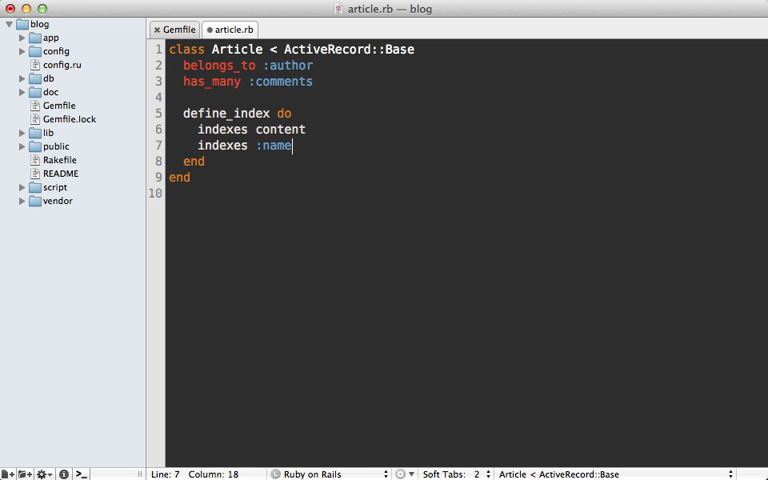
{"action": "type", "text": ", sortable: t"}
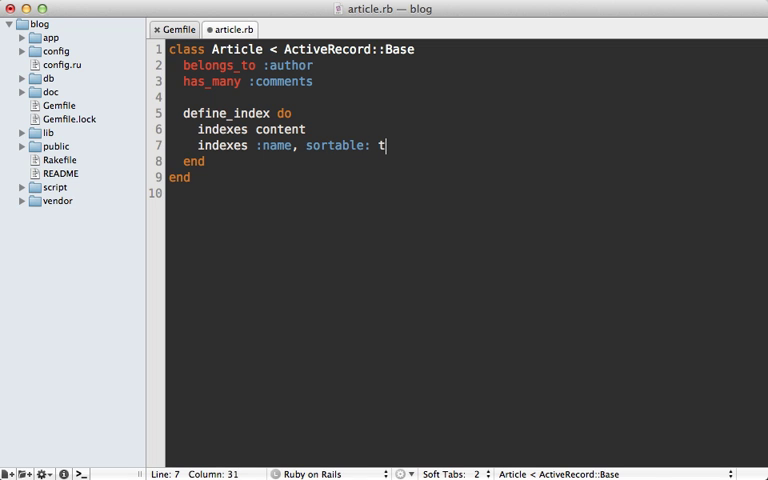
{"action": "type", "text": "rue"}
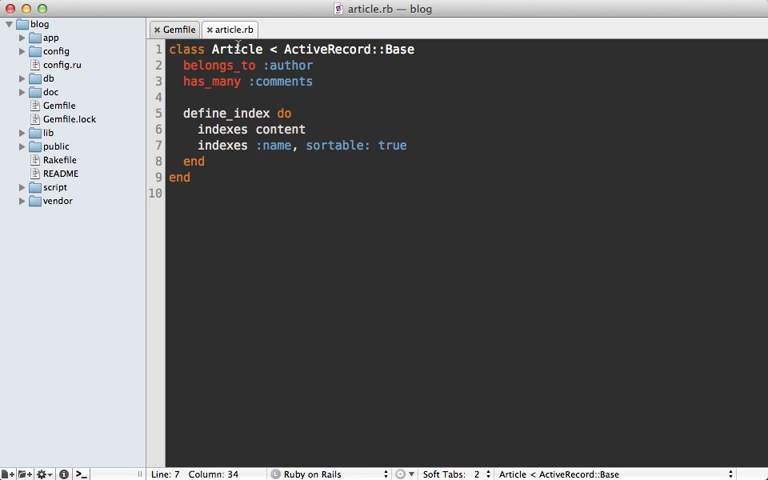
{"action": "mouse_move", "coordinate": [312, 80]}
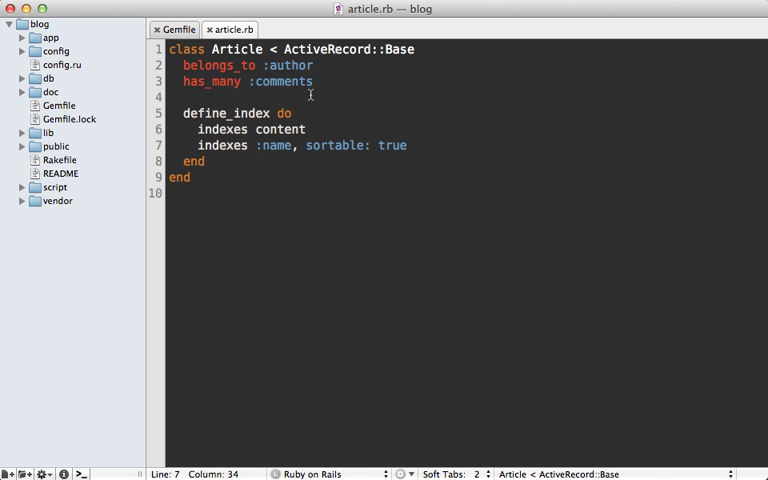
Index comments content aliased as :comment_content.
{"action": "key", "text": "Return"}
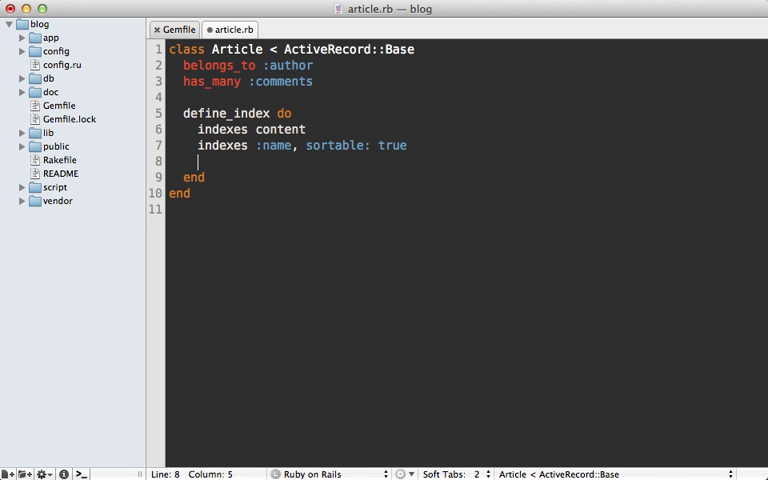
{"action": "type", "text": "indexes comments.content"}
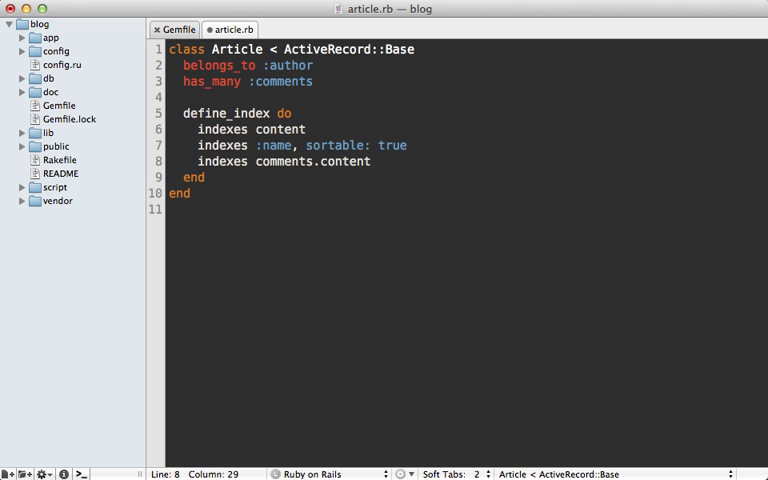
{"action": "type", "text": ","}
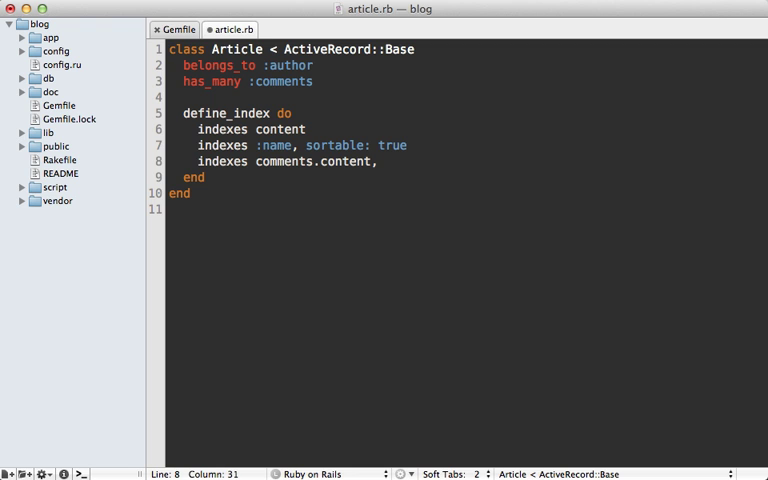
{"action": "type", "text": "as:"}
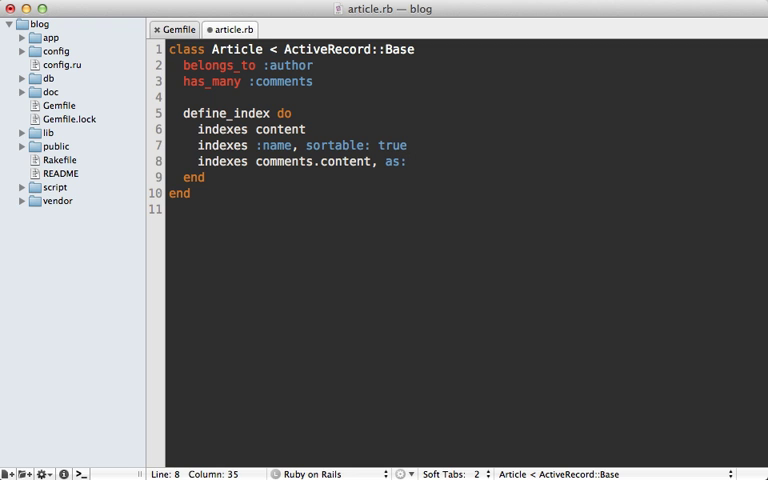
{"action": "type", "text": ":"}
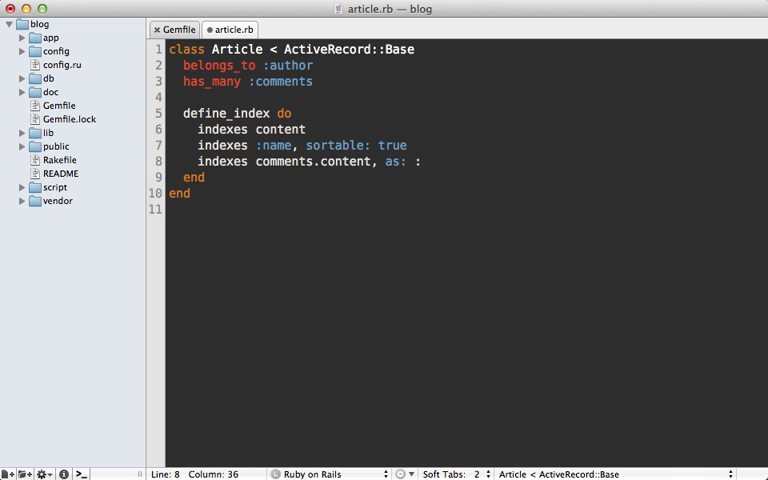
{"action": "type", "text": ":comment."}
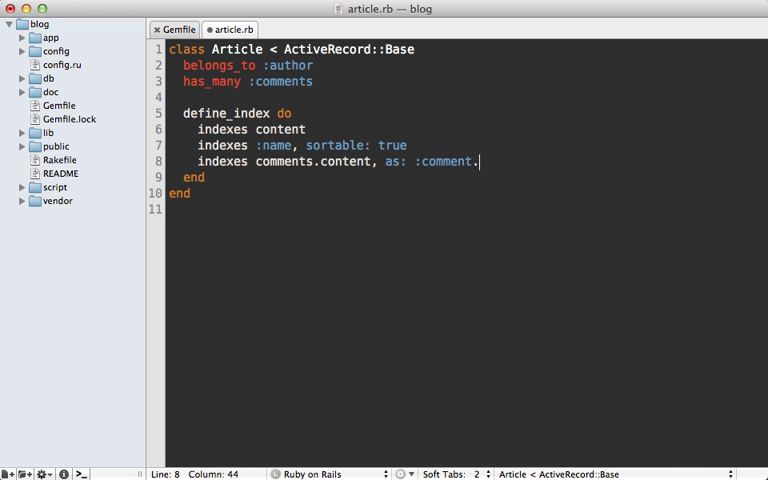
{"action": "type", "text": "_content"}
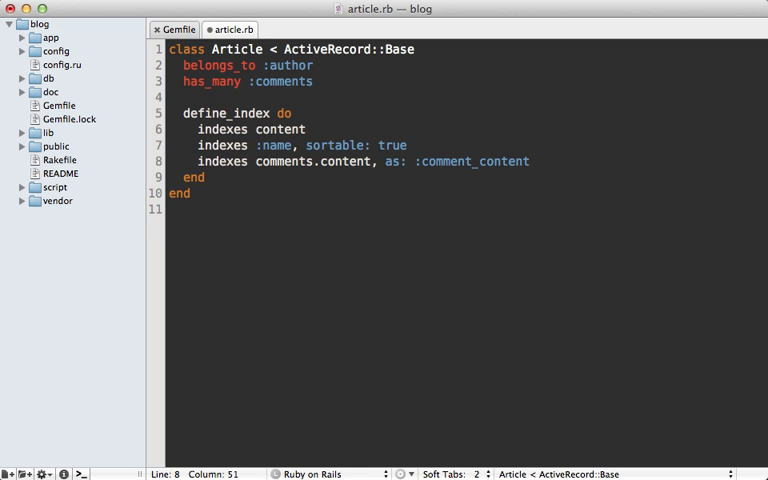
Index [author.first_name, author.last_name] together as :author_name.
{"action": "type", "text": "inde"}
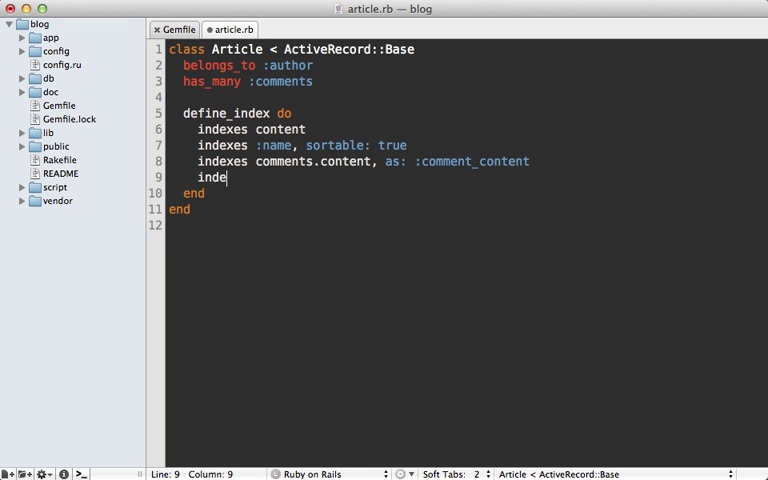
{"action": "type", "text": "xes []"}
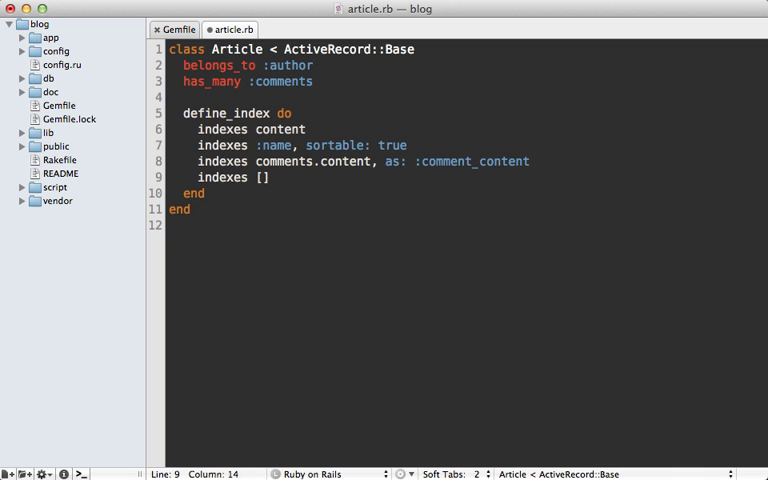
{"action": "type", "text": "ar"}
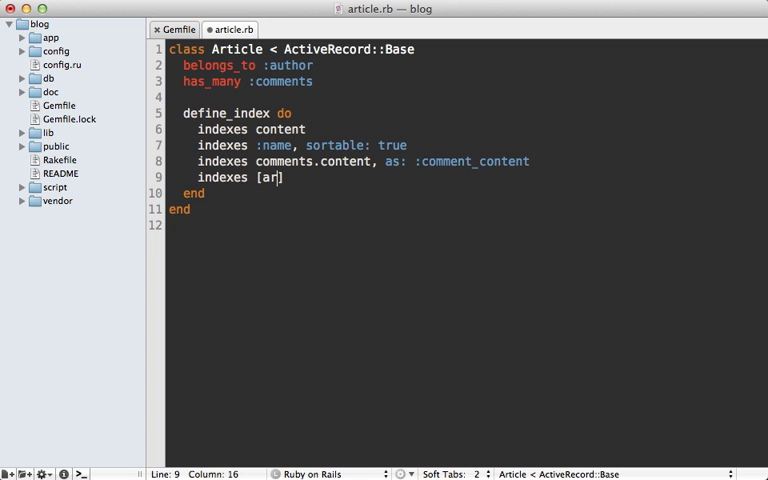
{"action": "type", "text": "uthor.first_"}
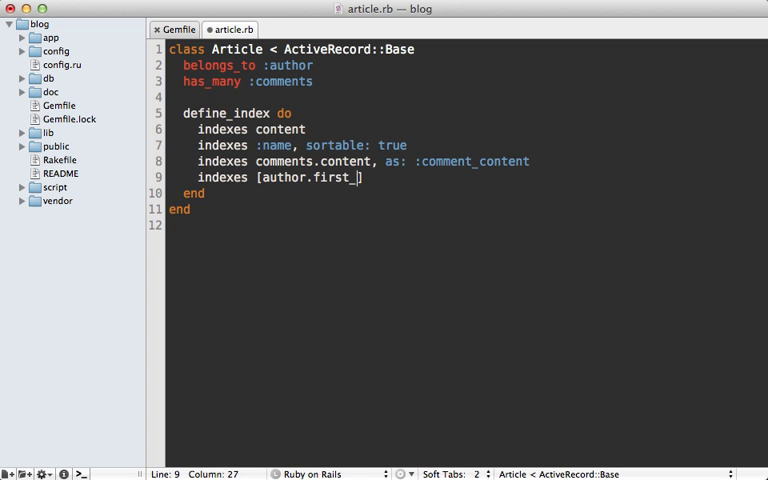
{"action": "type", "text": "name, author."}
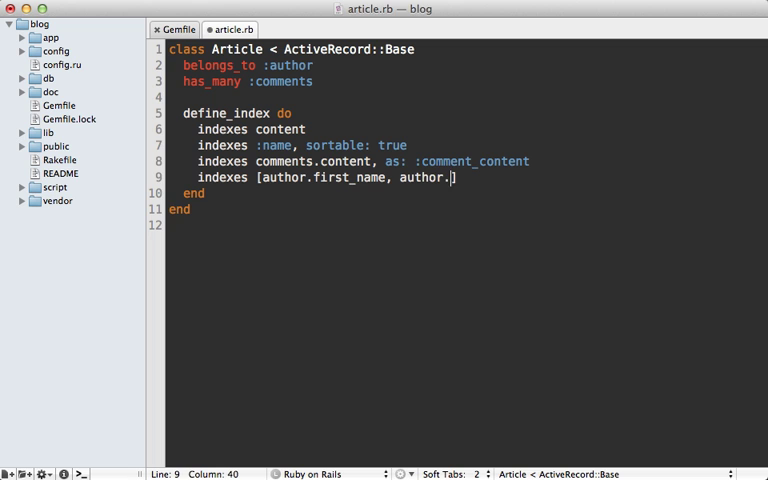
{"action": "type", "text": "last_name"}
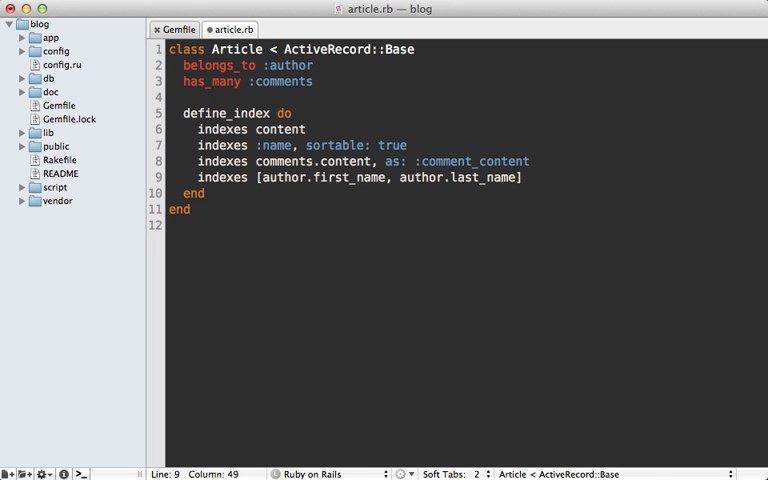
{"action": "type", "text": ","}
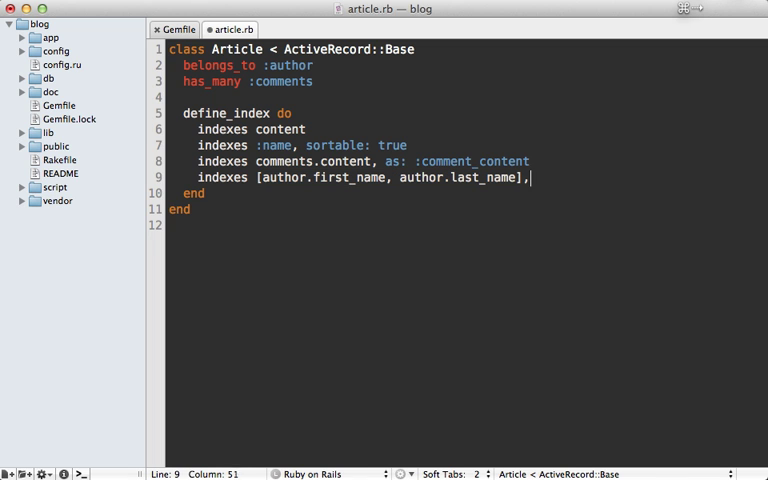
{"action": "type", "text": "as: :"}
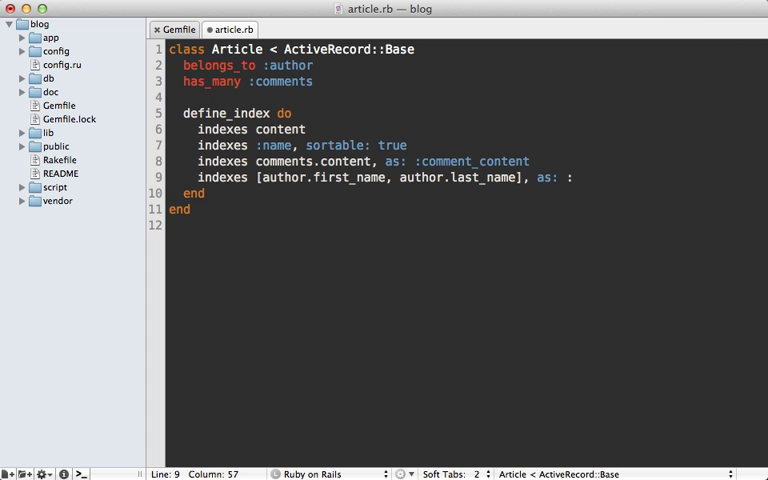
{"action": "type", "text": ":author_name"}
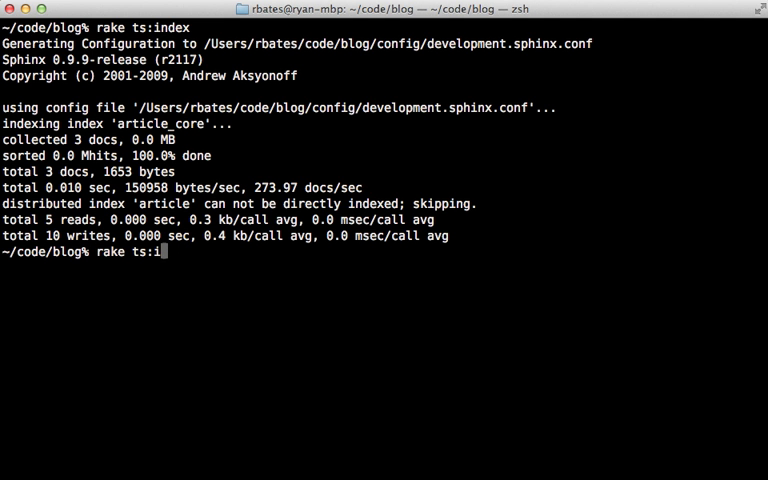
Enter rake ts:start to launch the Sphinx search daemon.
{"action": "type", "text": "start"}
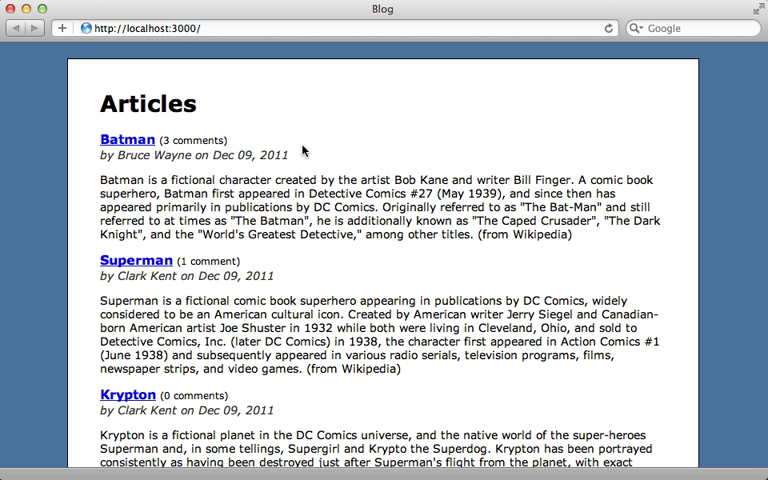
{"action": "mouse_move", "coordinate": [280, 134]}
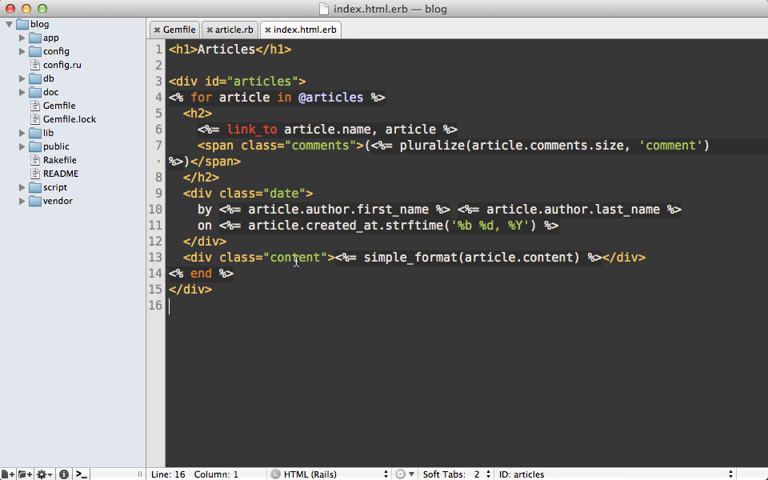
{"action": "mouse_move", "coordinate": [302, 50]}
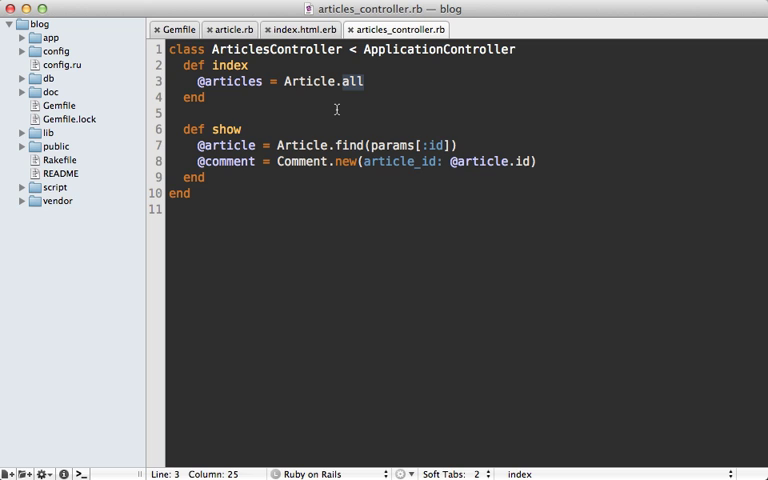
Replace Article.all with Article.search(params[:search]) in the index action.
{"action": "type", "text": "search"}
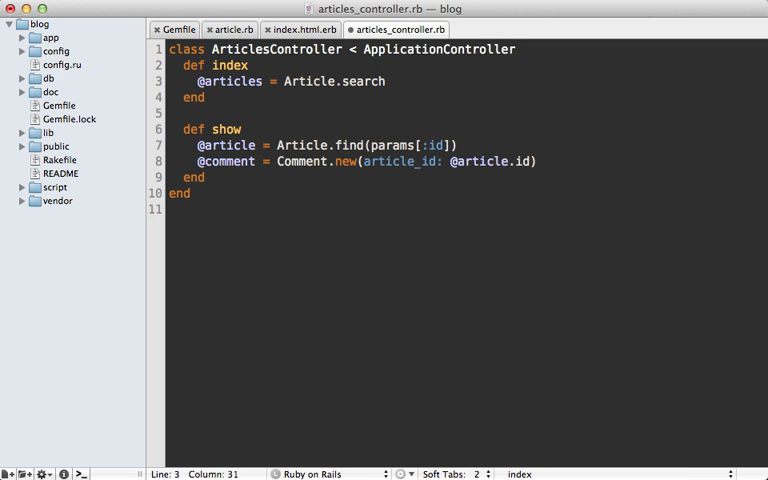
{"action": "type", "text": "(params[:id])"}
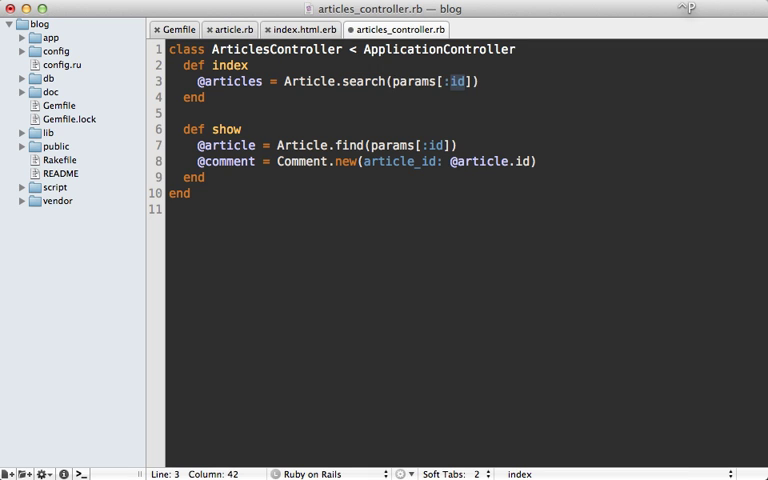
{"action": "type", "text": "search"}
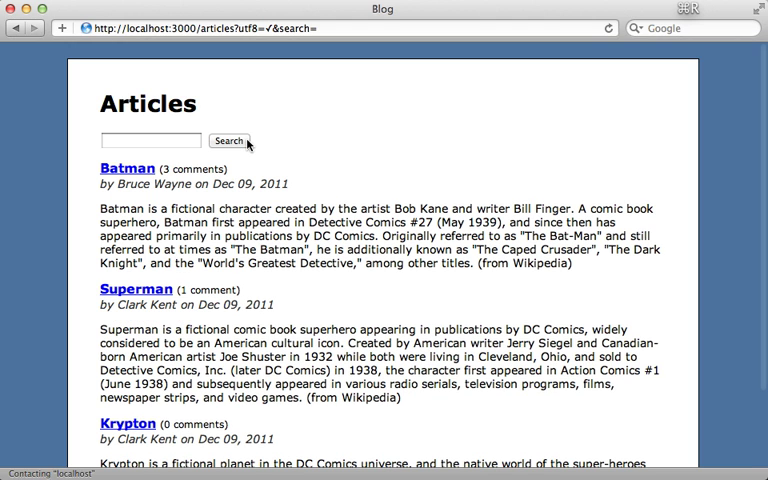
Search the blog for batman, superman and clark in turn.
{"action": "type", "text": "batman"}
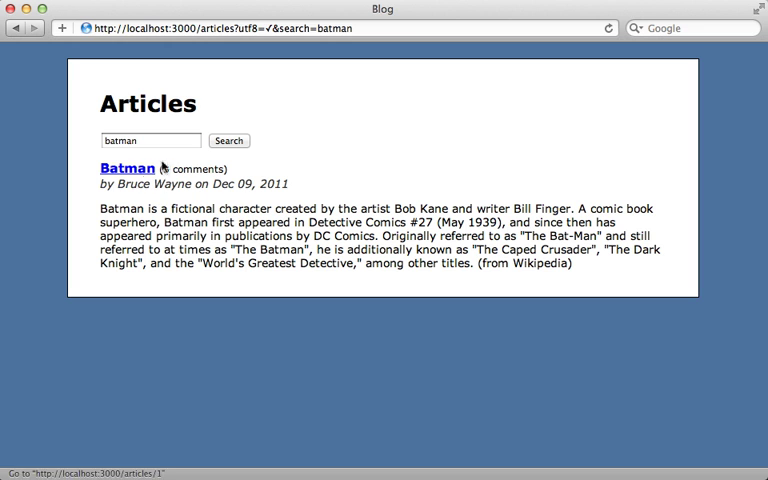
{"action": "type", "text": "s"}
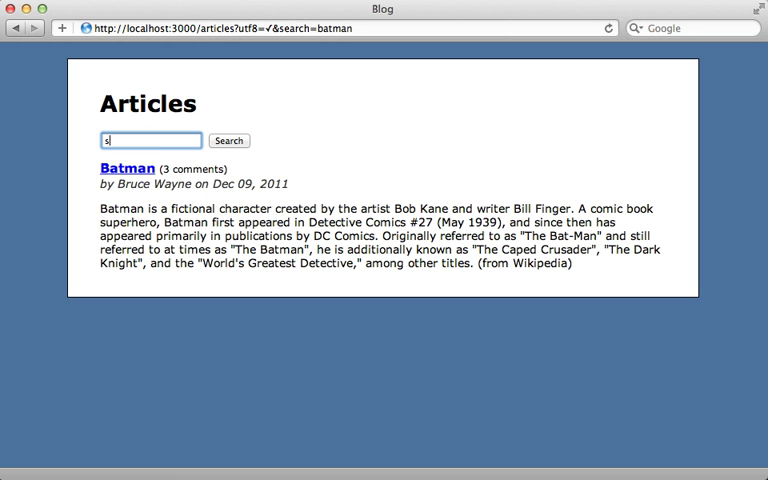
{"action": "type", "text": "superman"}
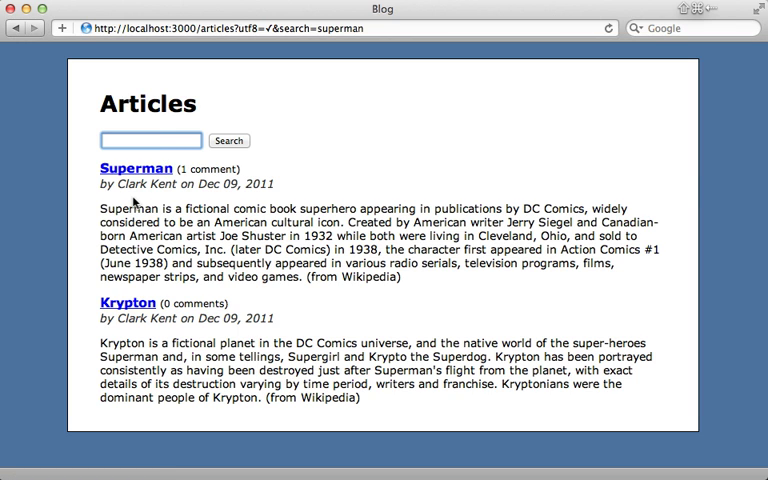
{"action": "type", "text": "clark"}
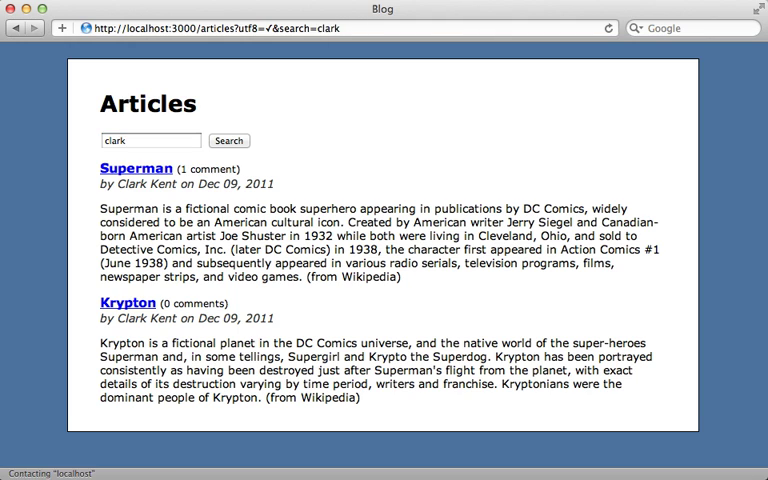
Extend the query to clark krypton and run the search.
{"action": "left_click", "coordinate": [150, 140]}
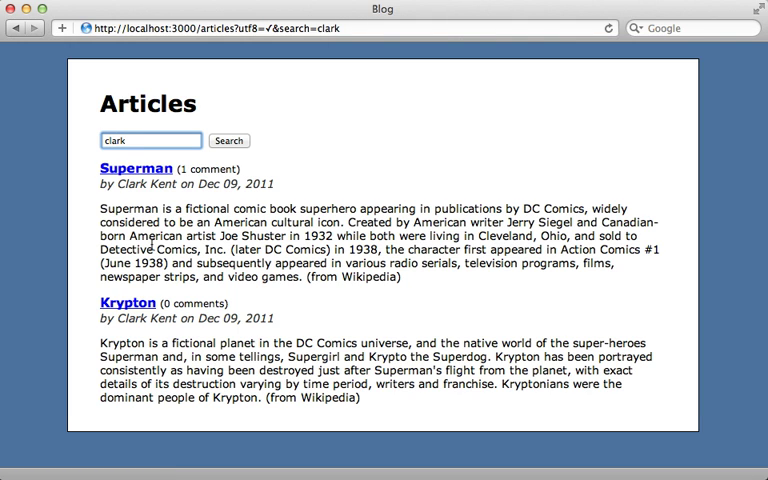
{"action": "type", "text": "krypton"}
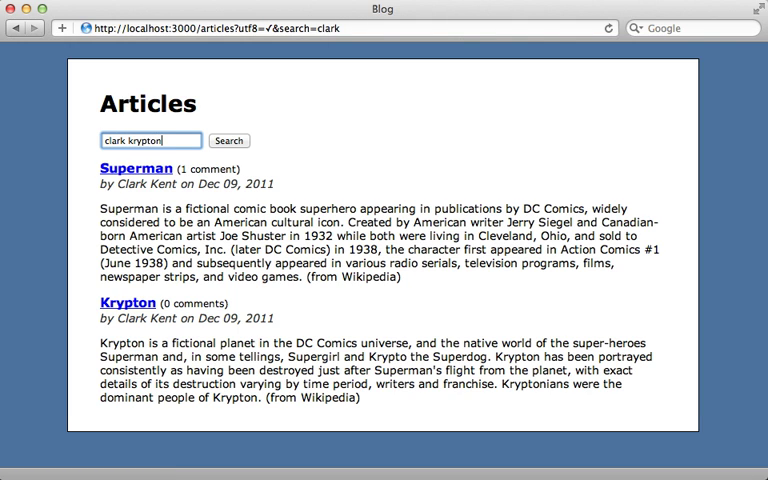
{"action": "left_click", "coordinate": [228, 140]}
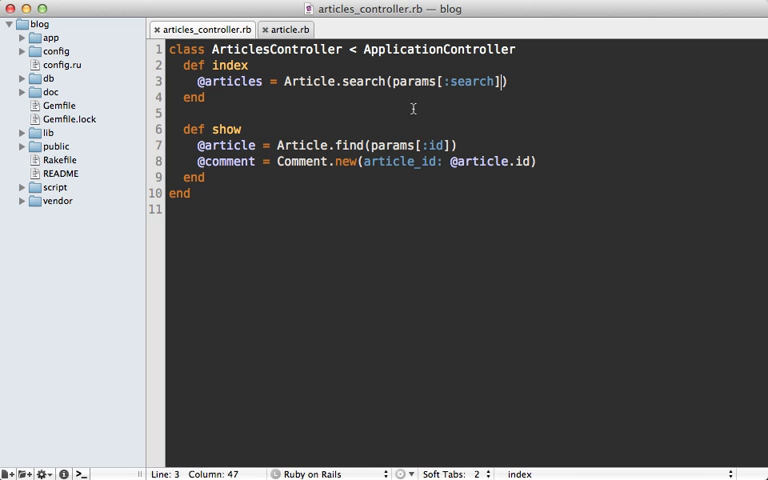
{"action": "mouse_move", "coordinate": [402, 112]}
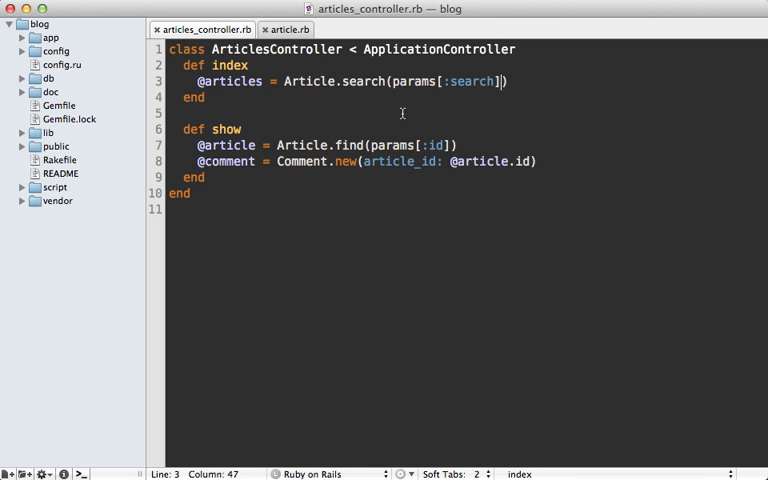
Pass order: :name to Article.search, then select that option for replacement.
{"action": "type", "text": ", order:"}
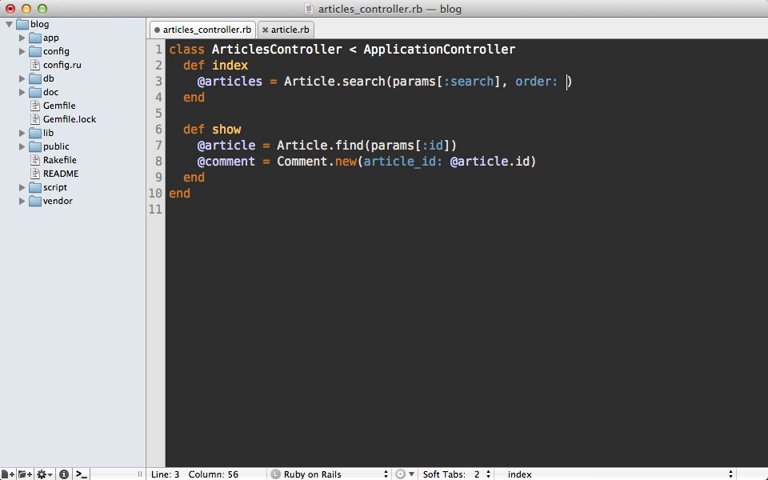
{"action": "type", "text": ":"}
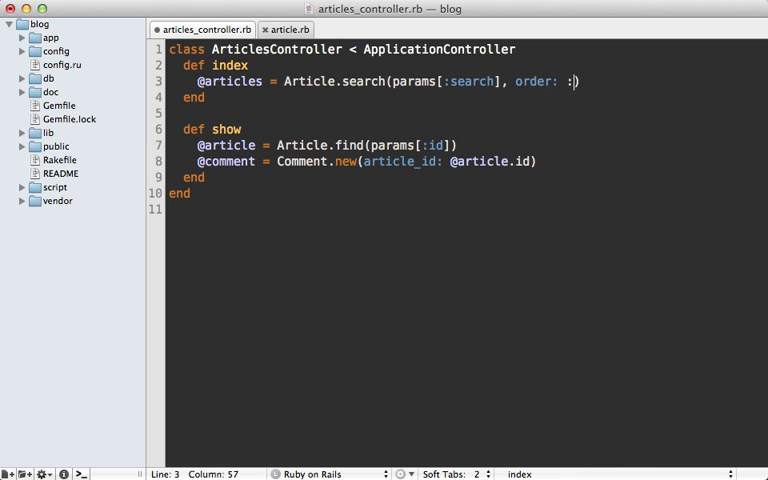
{"action": "type", "text": "name"}
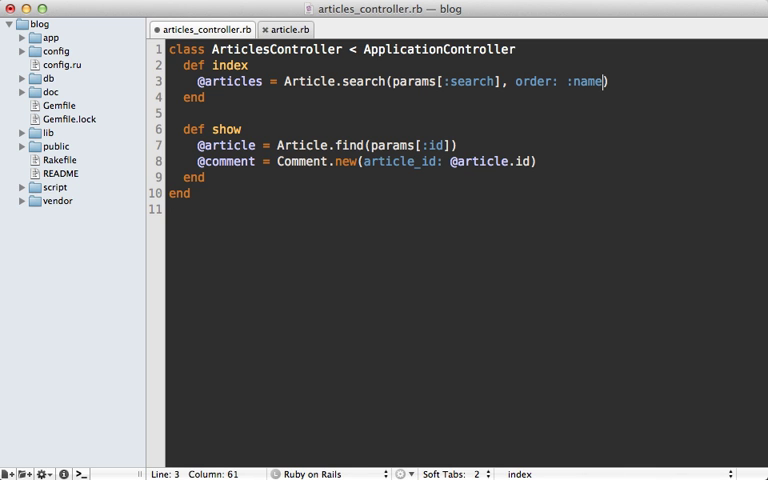
{"action": "left_click_drag", "start_coordinate": [512, 80], "coordinate": [608, 80]}
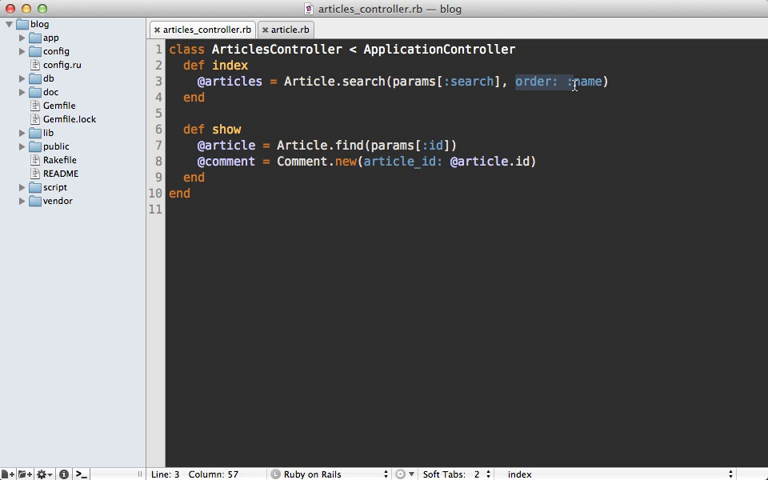
Replace the order option with page: 1, per_page: 20.
{"action": "type", "text": "page:"}
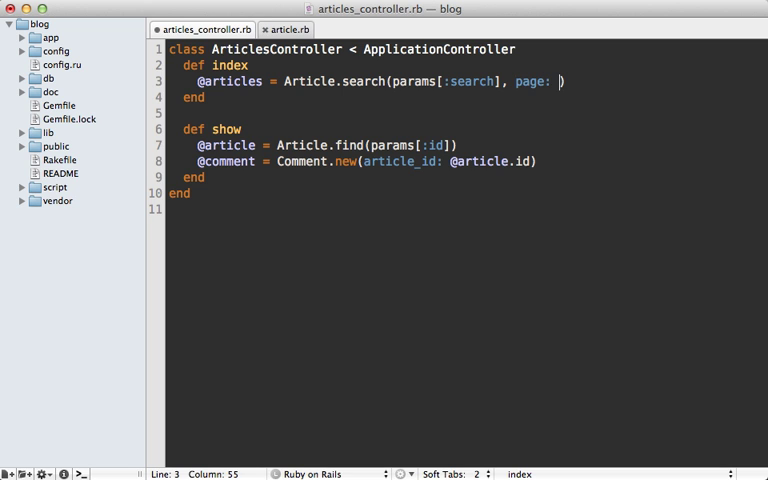
{"action": "type", "text": "1, per_page:"}
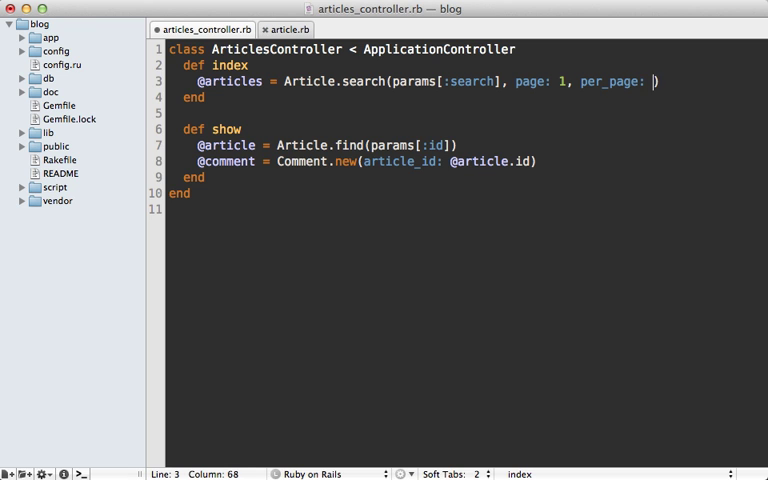
{"action": "type", "text": "20"}
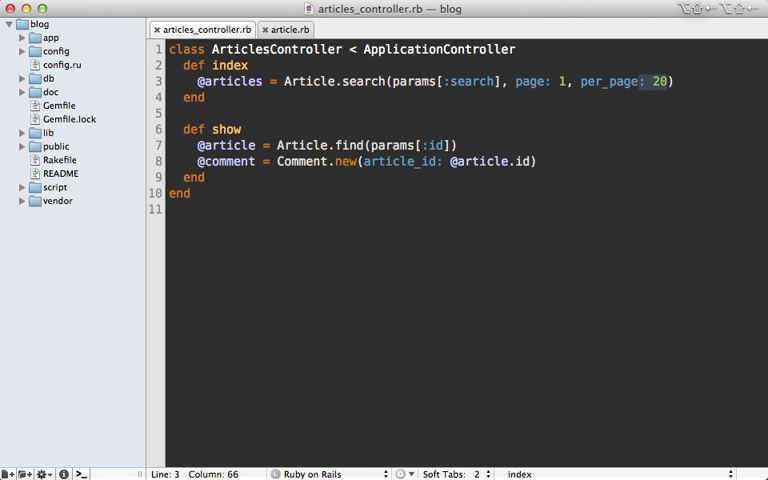
Replace pagination with conditions: {name: "Batman"} in the search call.
{"action": "type", "text": "con"}
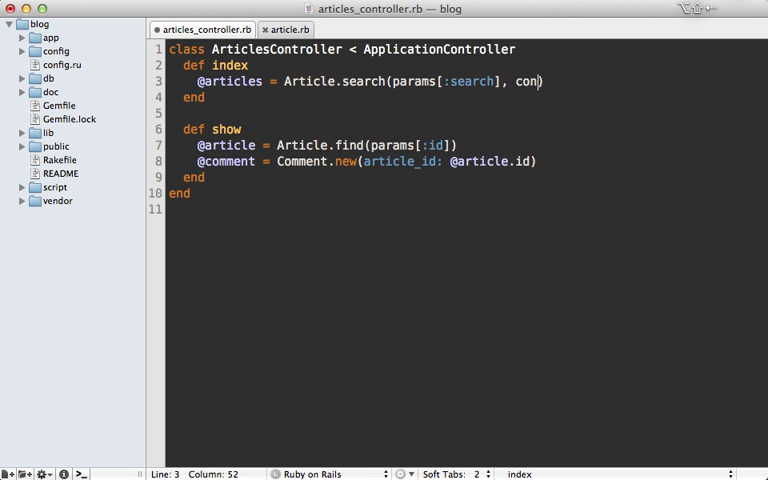
{"action": "type", "text": "ditions: {}"}
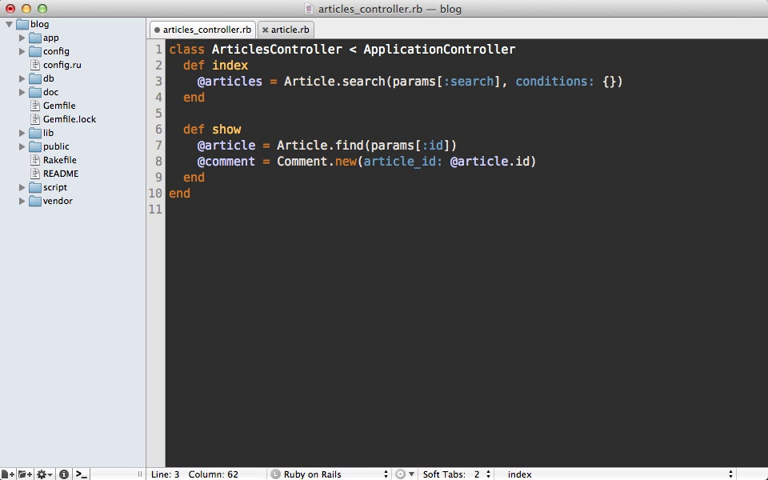
{"action": "type", "text": "name: \""}
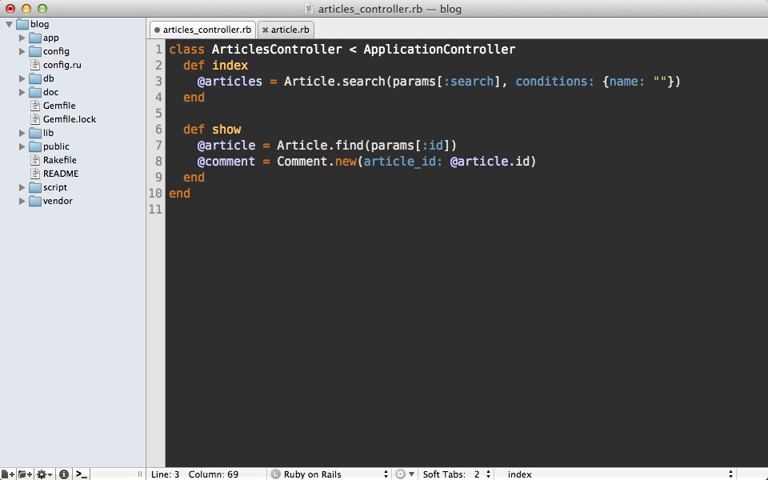
{"action": "type", "text": "Batman"}
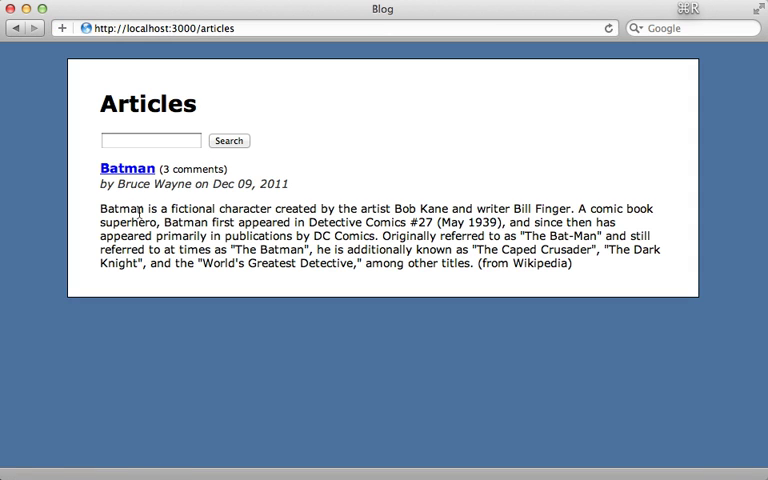
{"action": "mouse_move", "coordinate": [88, 188]}
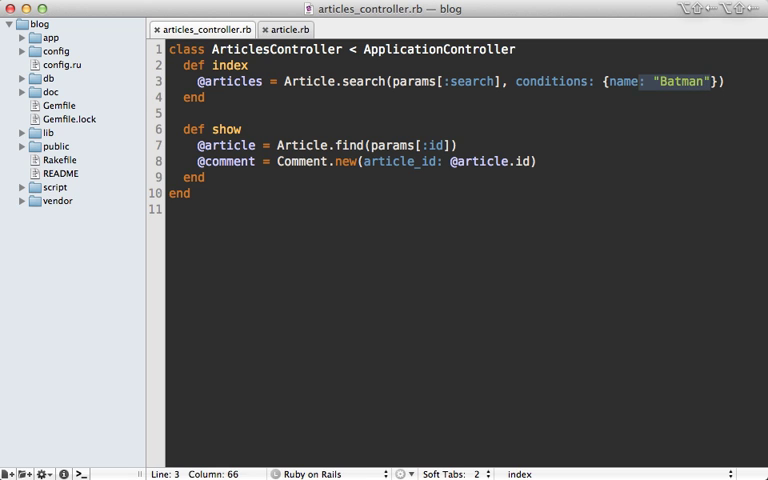
Make the search conditions filter on author_id: 2, then return to article.rb.
{"action": "type", "text": "author_"}
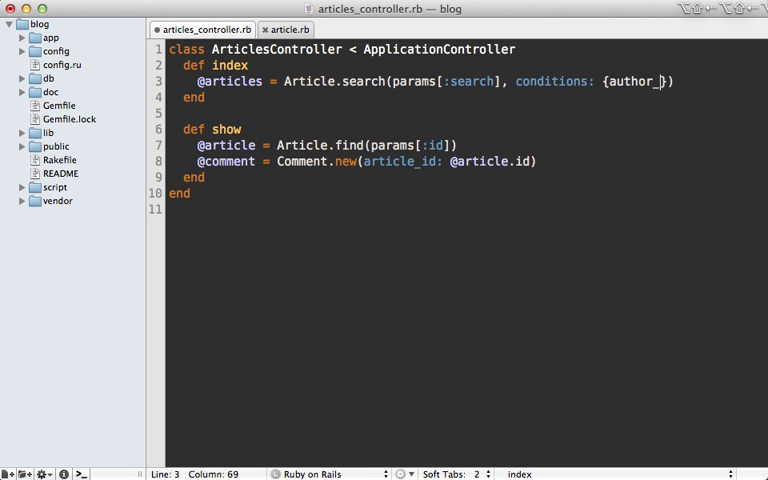
{"action": "type", "text": "id: 2"}
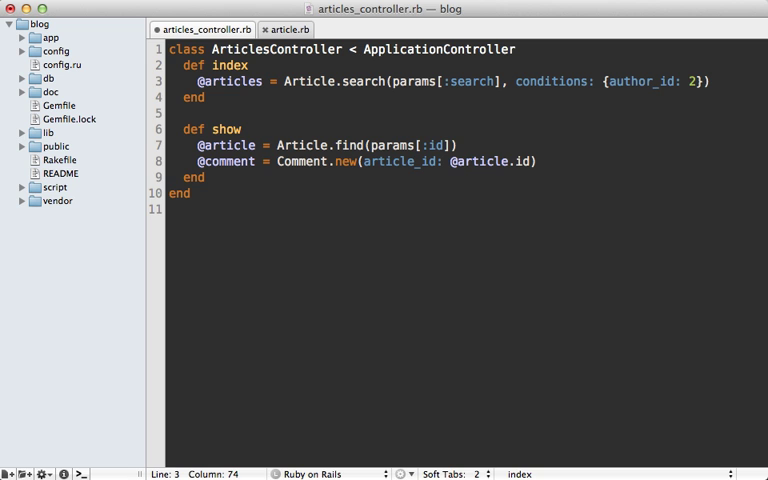
{"action": "double_click", "coordinate": [662, 86]}
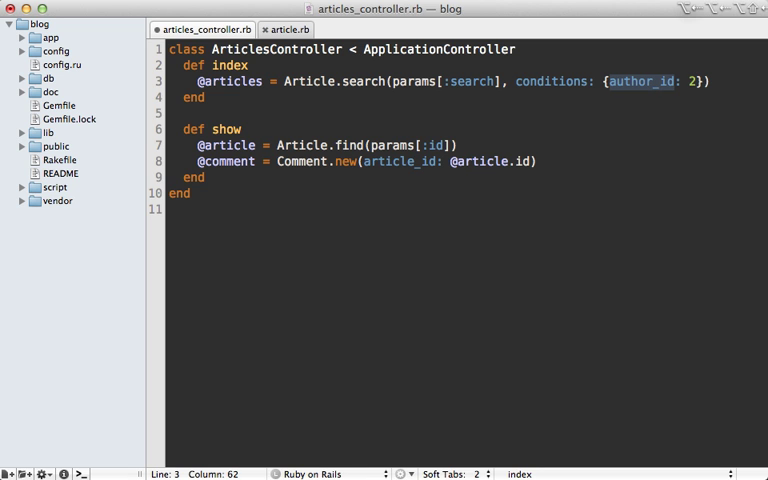
{"action": "left_click", "coordinate": [676, 82]}
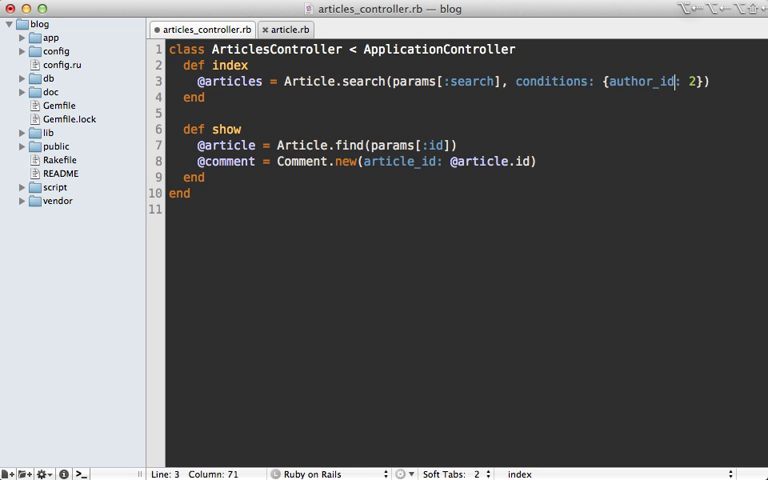
{"action": "left_click", "coordinate": [300, 30]}
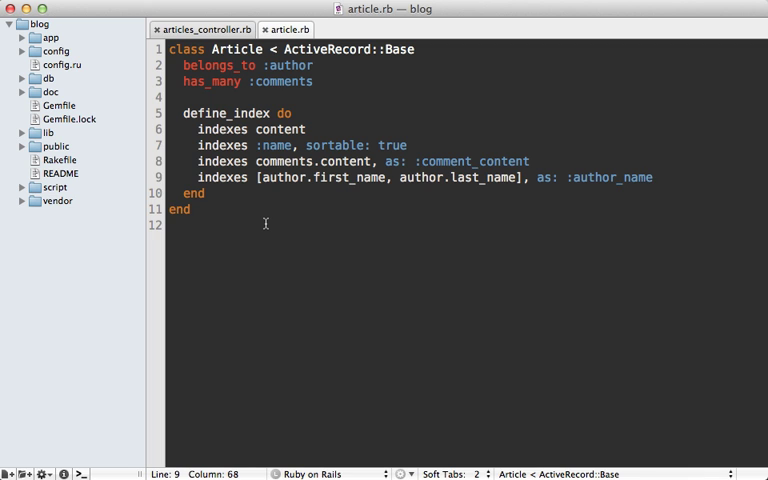
Add 'has author_id, published_at' as attributes at the end of the Article define_index block.
{"action": "left_click", "coordinate": [654, 176]}
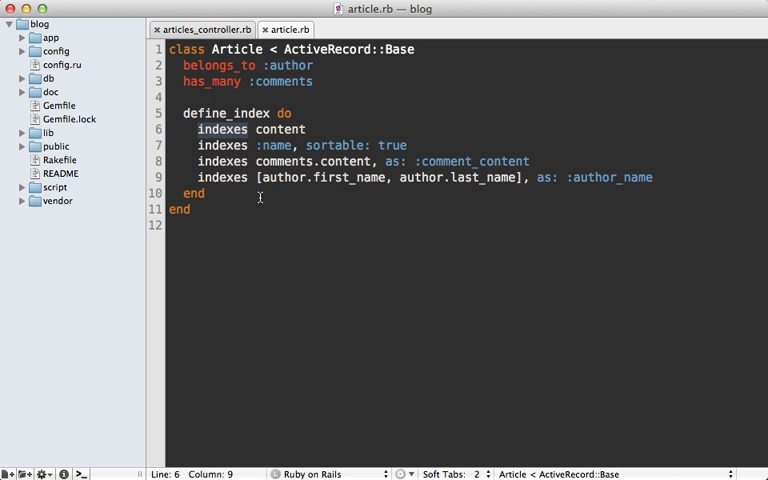
{"action": "mouse_move", "coordinate": [672, 180]}
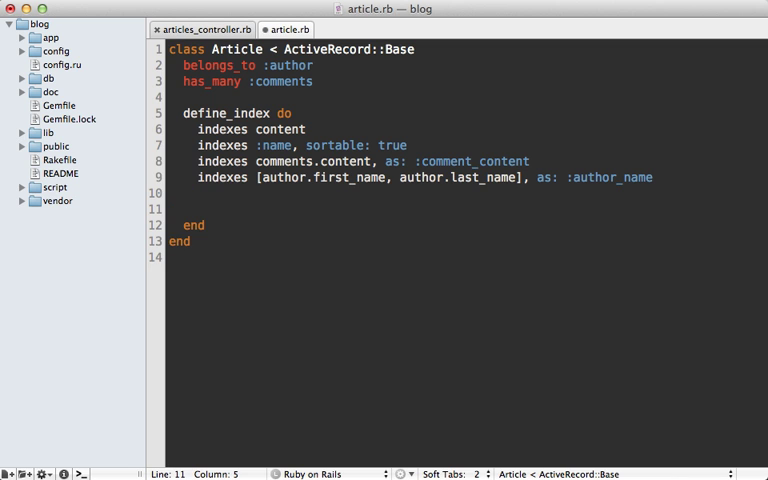
{"action": "type", "text": "has author"}
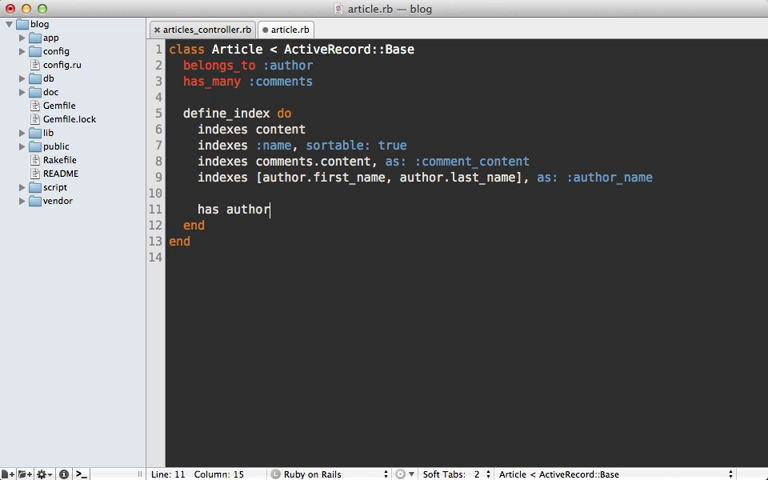
{"action": "type", "text": "_id,"}
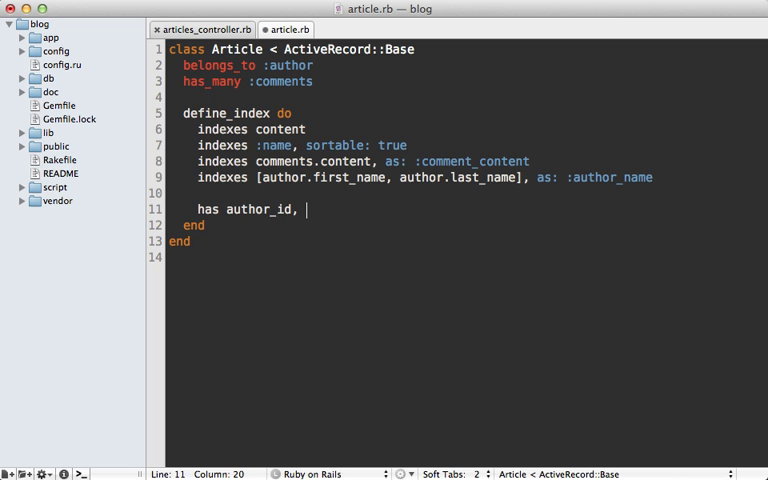
{"action": "type", "text": "pub"}
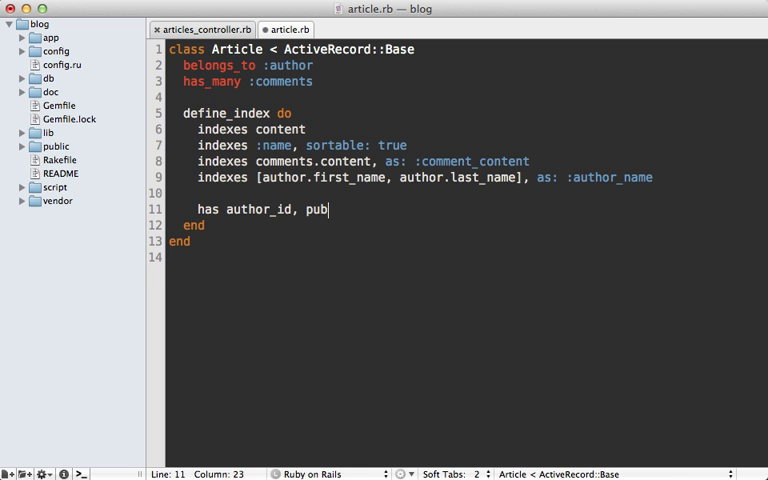
{"action": "type", "text": "lished_at"}
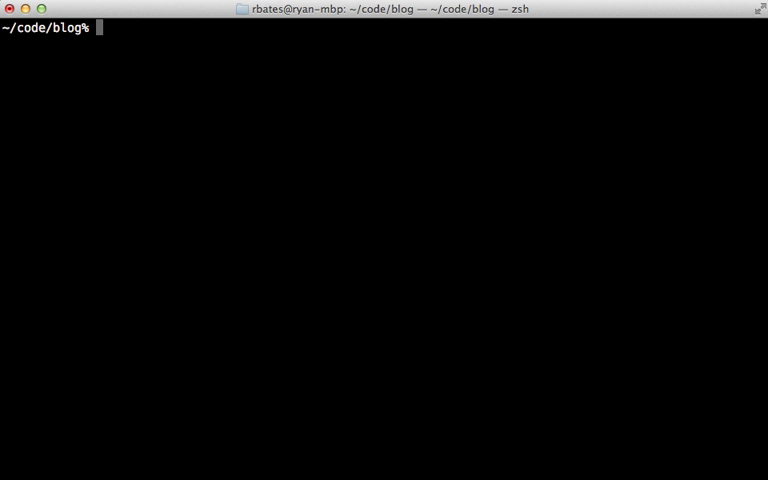
Run rake ts:rebuild in the blog folder to rebuild the Thinking Sphinx index.
{"action": "type", "text": "rake ts:re"}
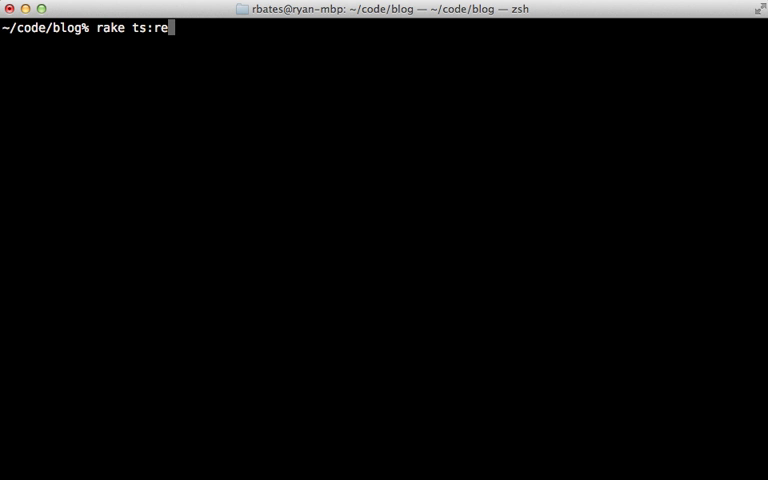
{"action": "key", "text": "Enter"}
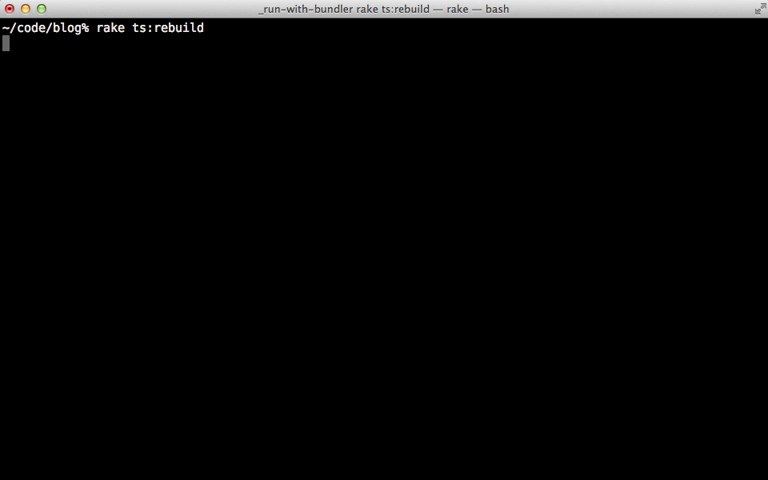
{"action": "key", "text": "Return"}
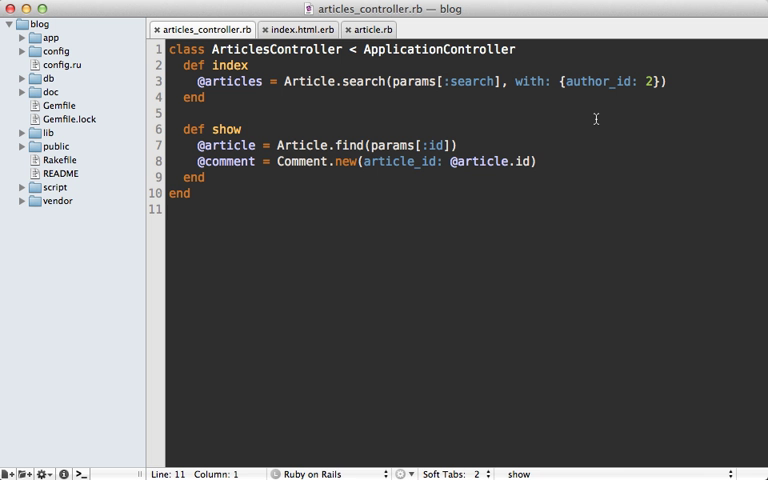
Filter the search with published_at: 3.weeks.ago..Time.now instead of author_id.
{"action": "type", "text": "published_"}
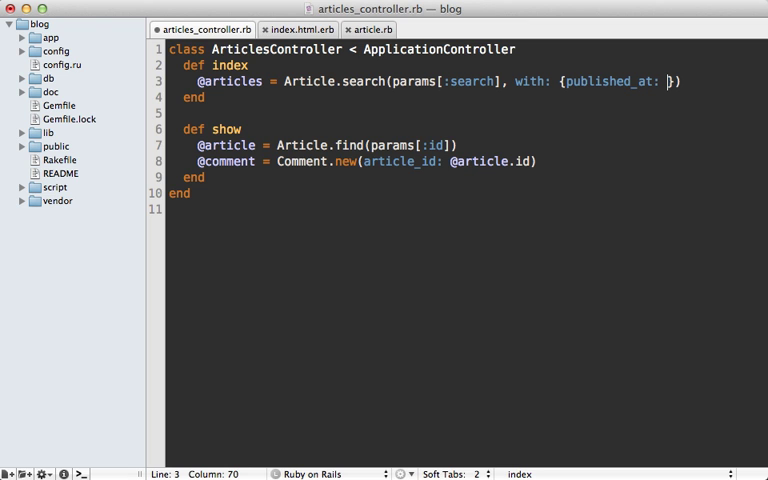
{"action": "type", "text": "3."}
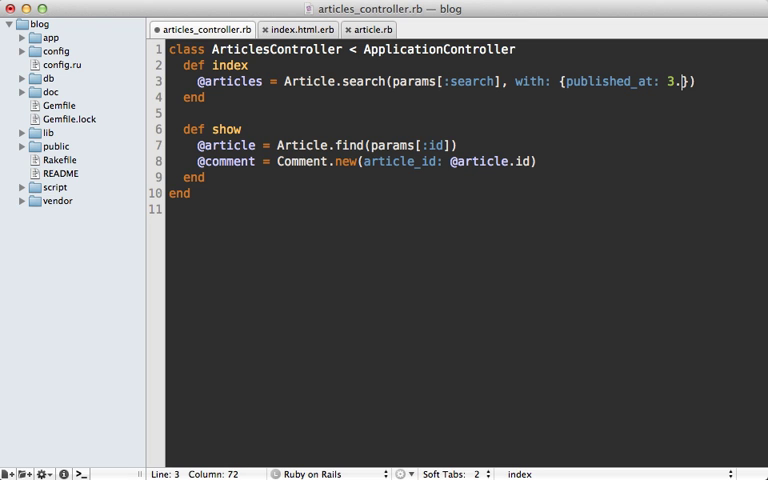
{"action": "type", "text": "weeks.ago"}
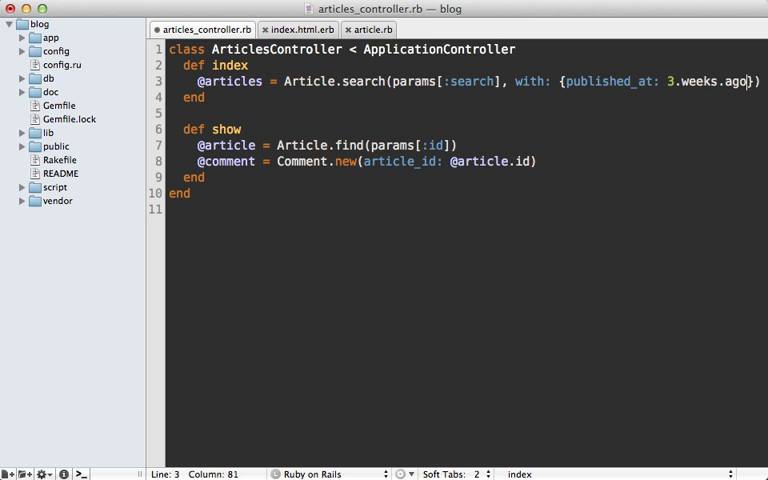
{"action": "type", "text": "..Time."}
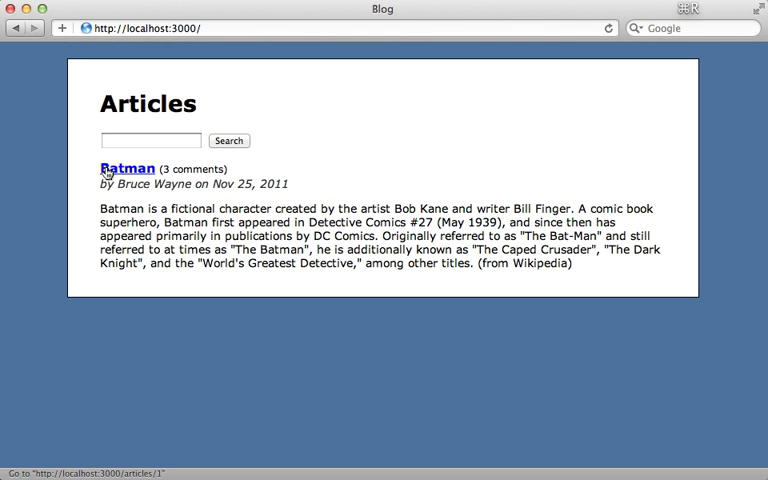
Reload the Articles page to show only the Batman article from the date filter.
{"action": "double_click", "coordinate": [224, 184]}
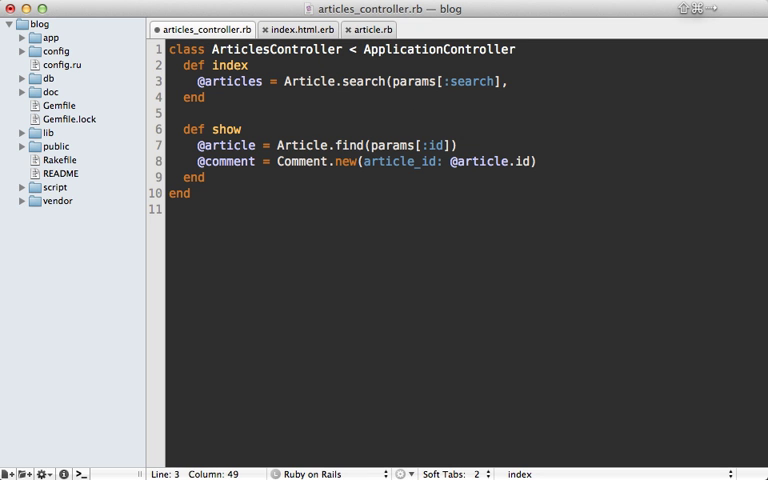
Pass field_weights: {name: 20, content: ...} to the search call.
{"action": "type", "text": "field_weights"}
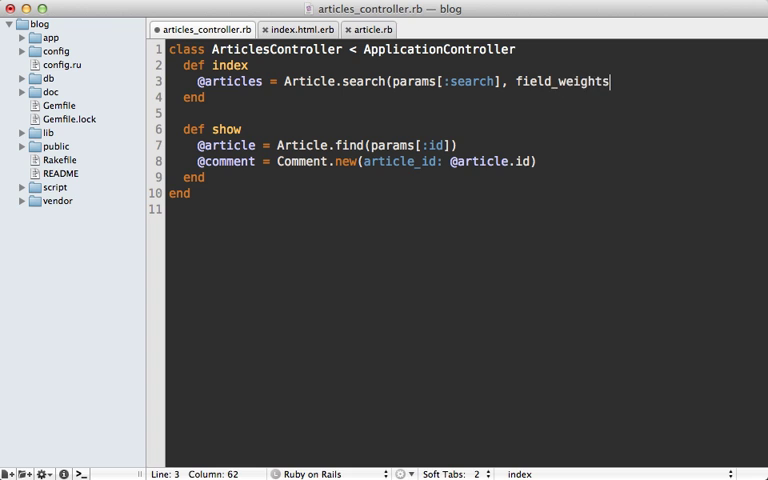
{"action": "type", "text": ":"}
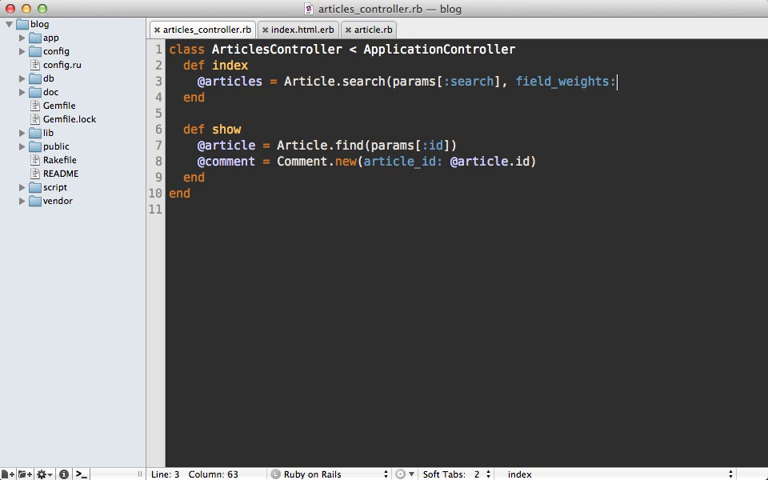
{"action": "type", "text": "{}"}
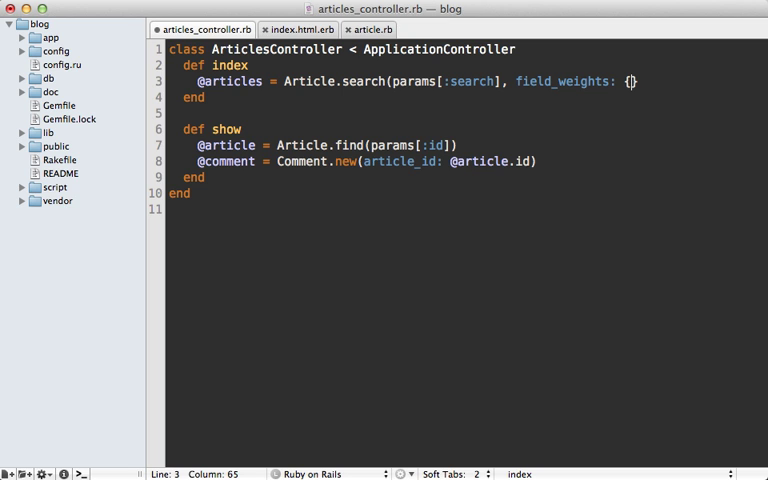
{"action": "type", "text": "name:"}
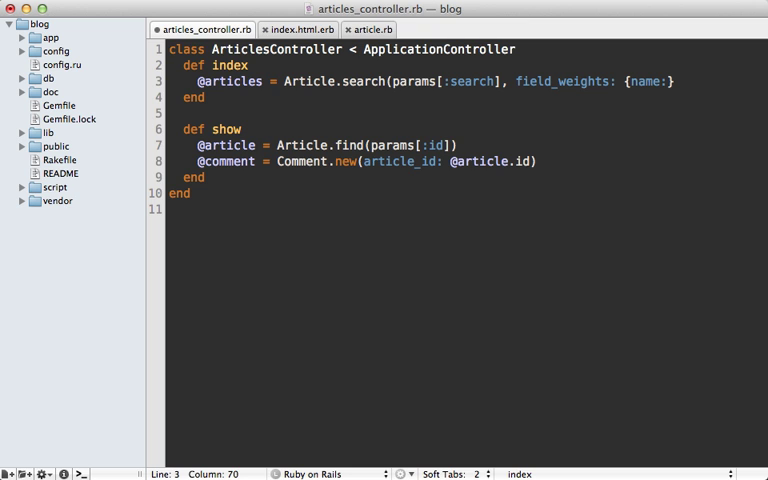
{"action": "type", "text": "20,"}
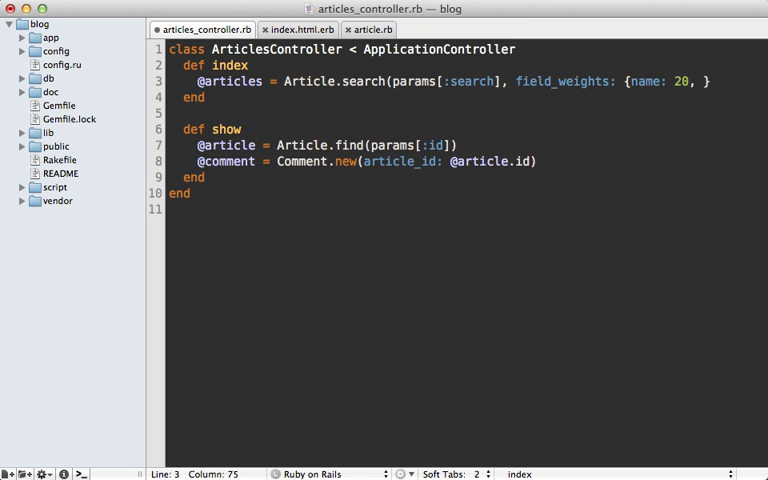
{"action": "type", "text": "content:"}
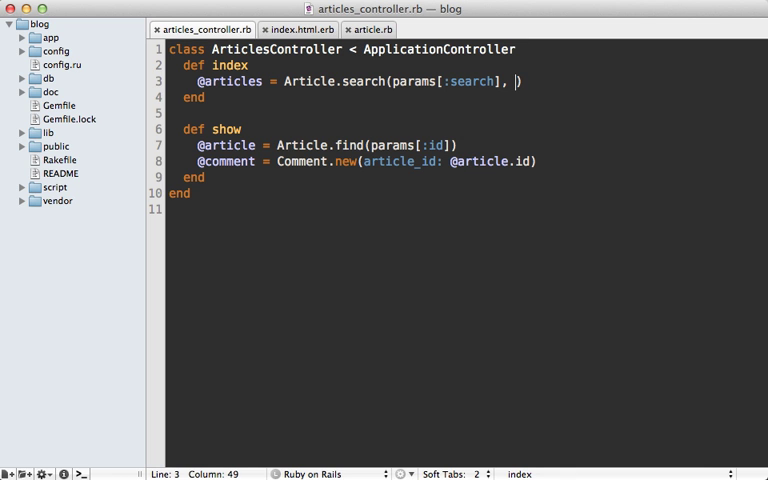
Replace the field_weights option with match_mode: :boolean.
{"action": "type", "text": "match_mode"}
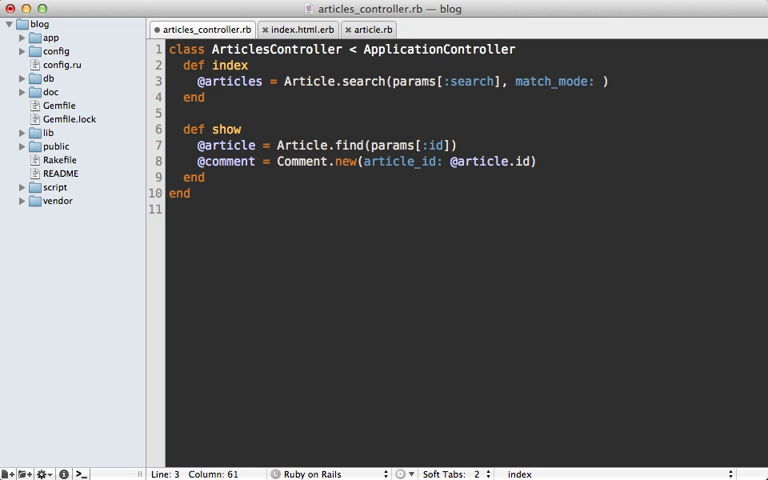
{"action": "type", "text": ":boolean"}
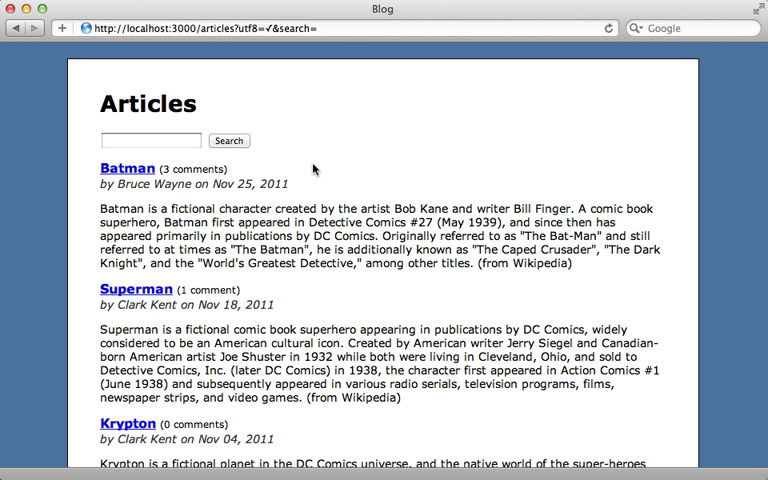
Search the blog for 'superman | krypton', then 'superman -krypton' to exclude Krypton.
{"action": "left_click", "coordinate": [150, 140]}
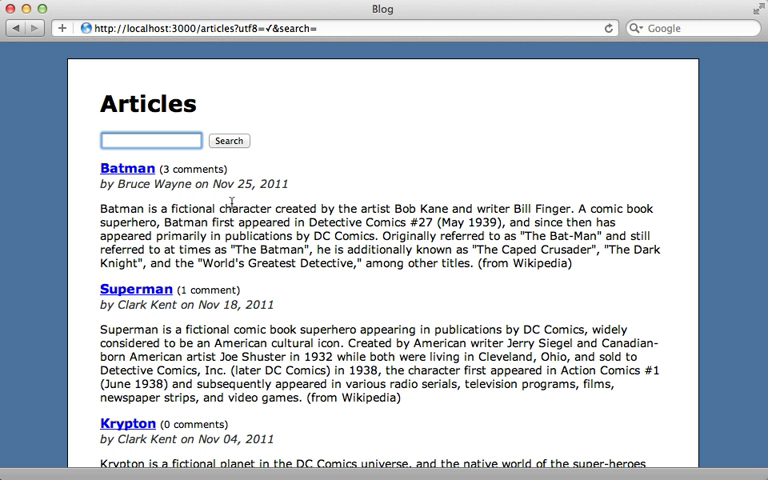
{"action": "type", "text": "superman"}
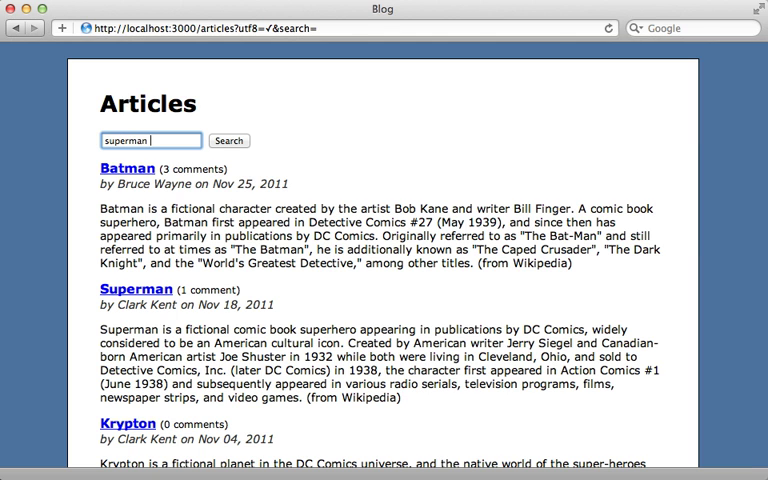
{"action": "type", "text": "krypton"}
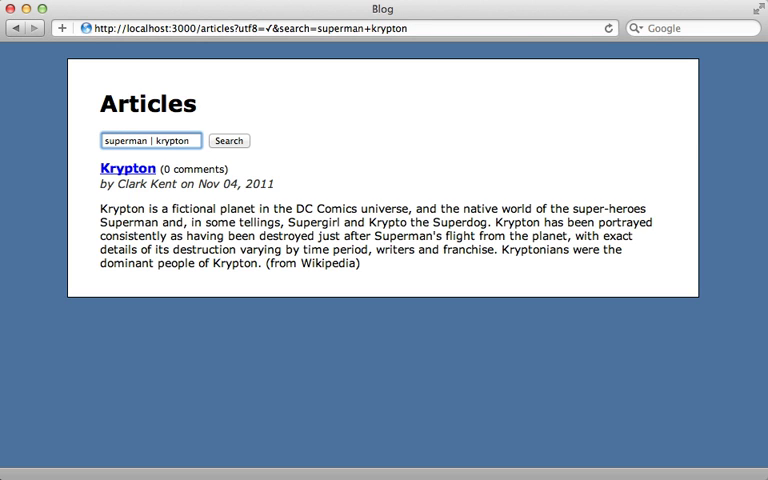
{"action": "left_click", "coordinate": [228, 140]}
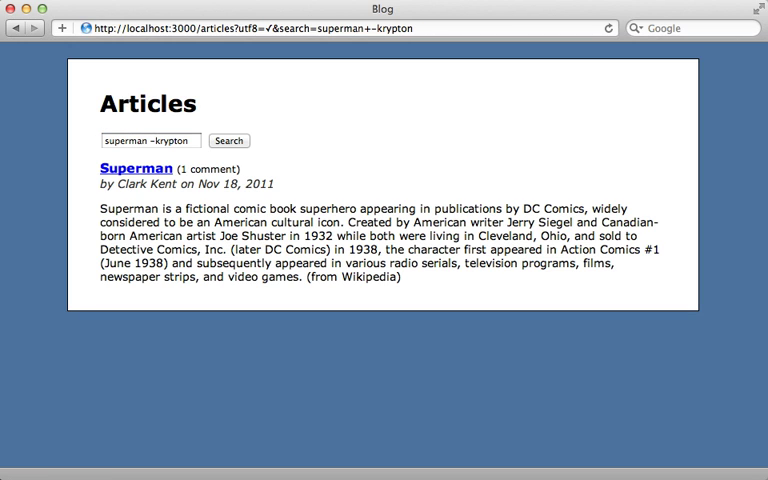
{"action": "left_click", "coordinate": [150, 140]}
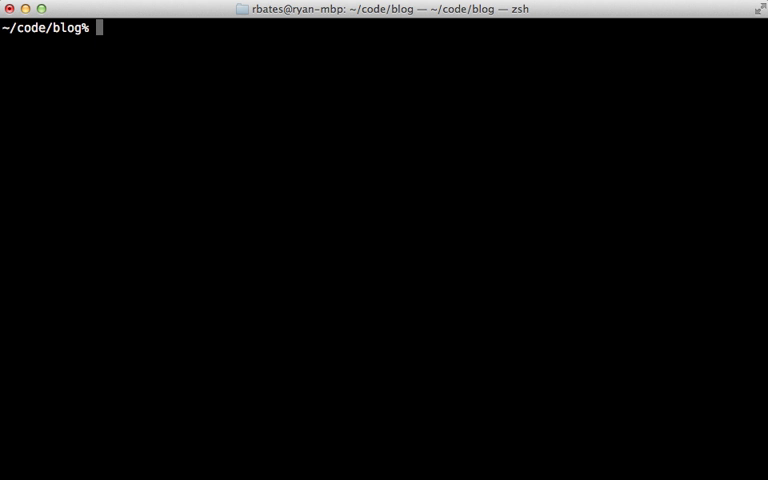
Run rake ts:reindex in the blog project.
{"action": "type", "text": "rake"}
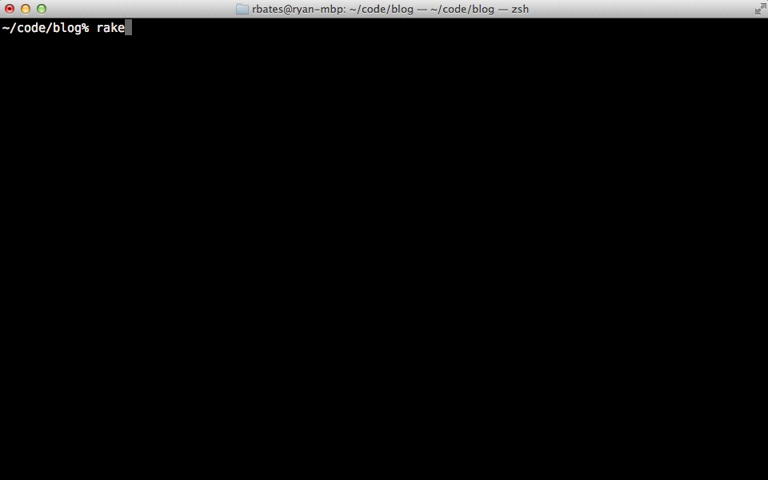
{"action": "type", "text": "ts:reind"}
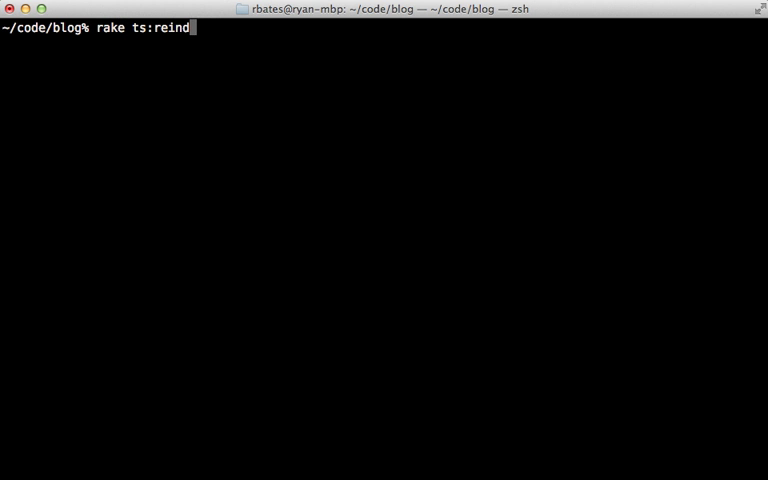
{"action": "key", "text": "Return"}
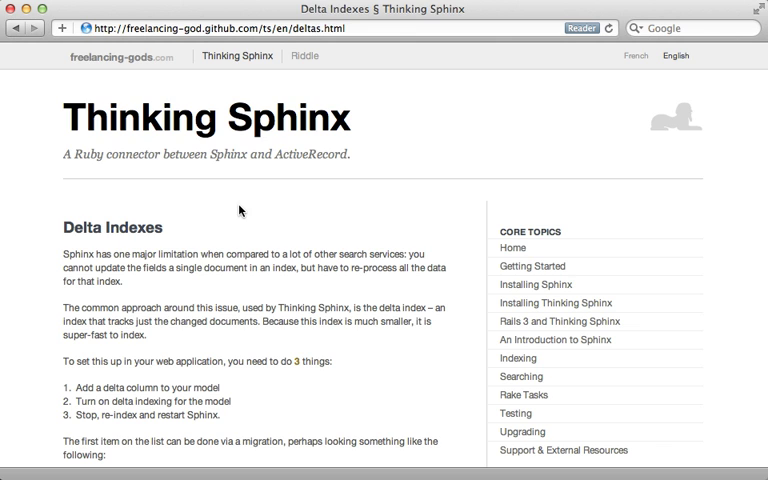
{"action": "mouse_move", "coordinate": [72, 228]}
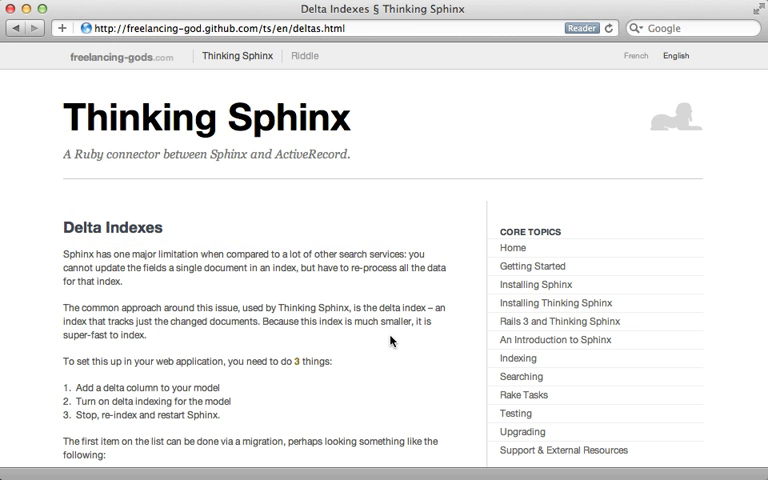
Scroll the Delta Indexes documentation down to the migration, set_property and rebuild steps.
{"action": "scroll", "scroll_direction": "down", "scroll_amount": 3}
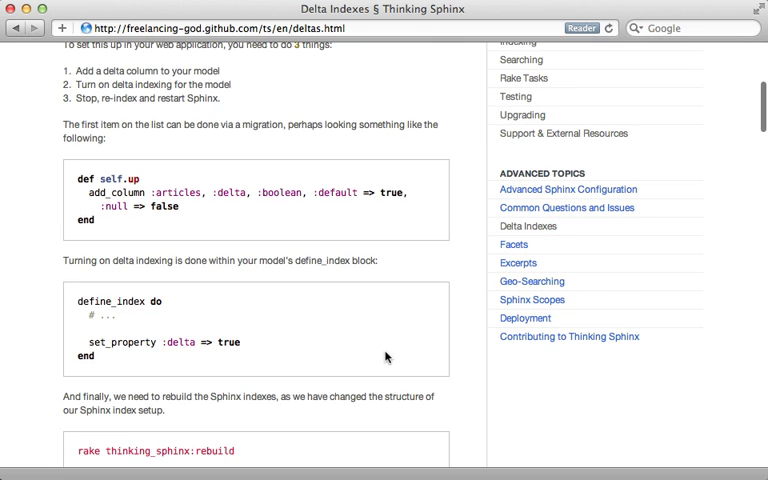
{"action": "scroll", "scroll_direction": "down", "scroll_amount": 3}
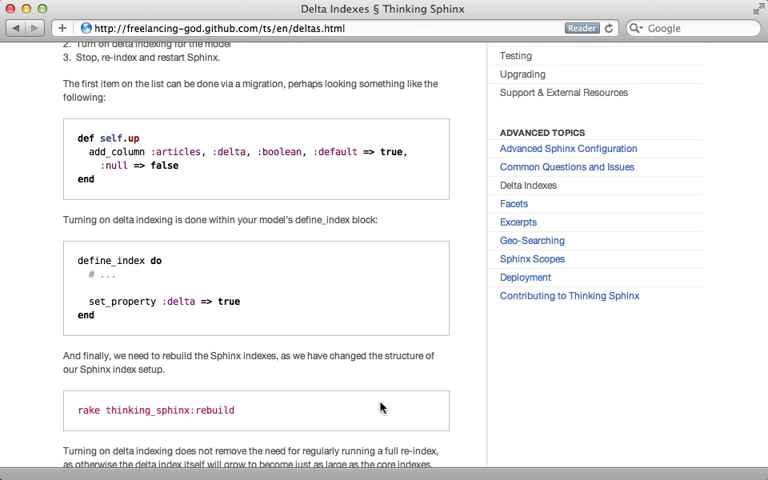
{"action": "mouse_move", "coordinate": [376, 416]}
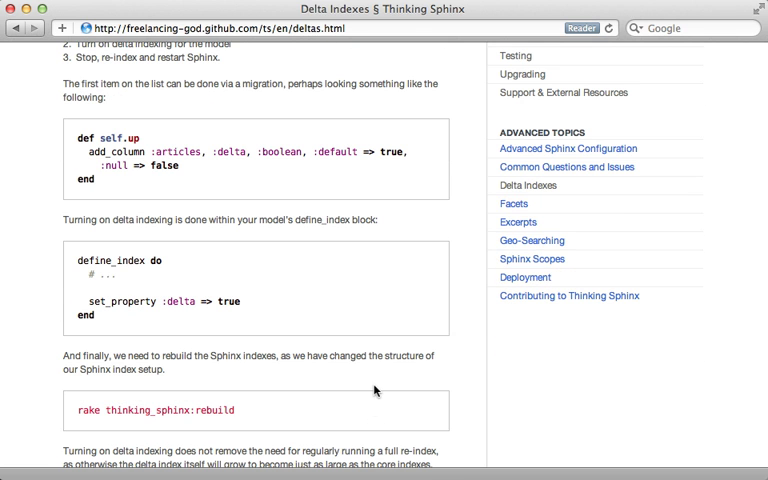